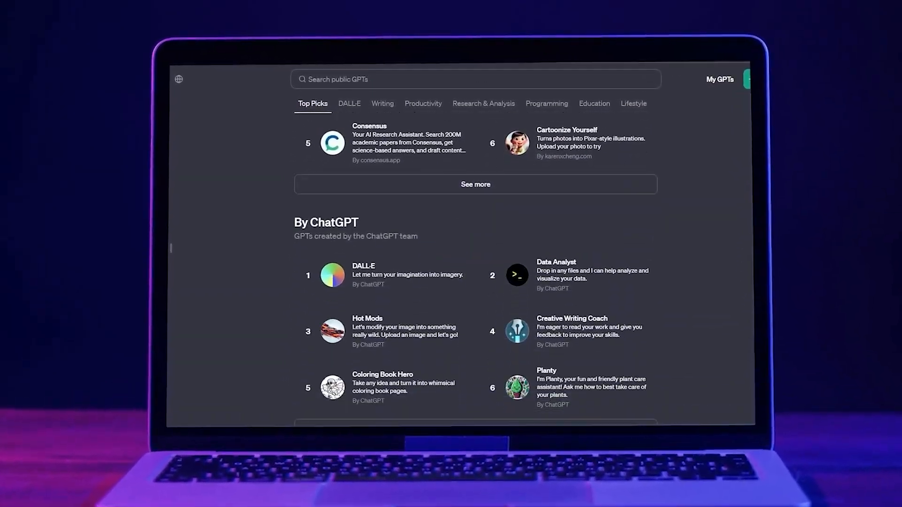
# Step: Find and open the Coloring Book Hero GPT by ChatGPT and look through its chat
pyautogui.click(375, 102)
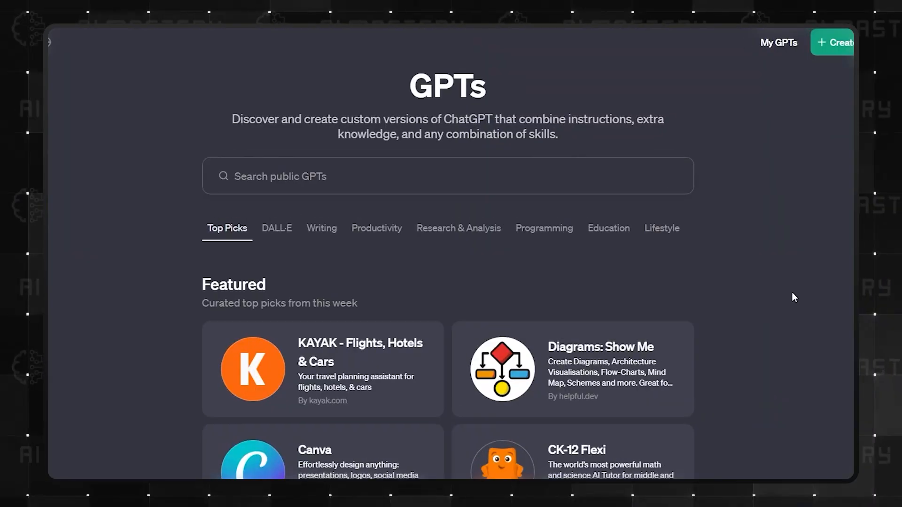
pyautogui.write('Coloring Book Hero')
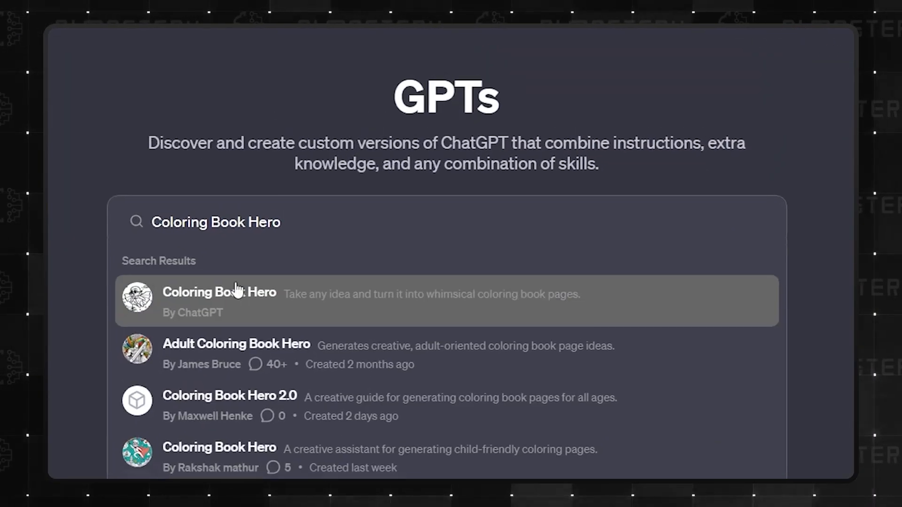
pyautogui.click(219, 301)
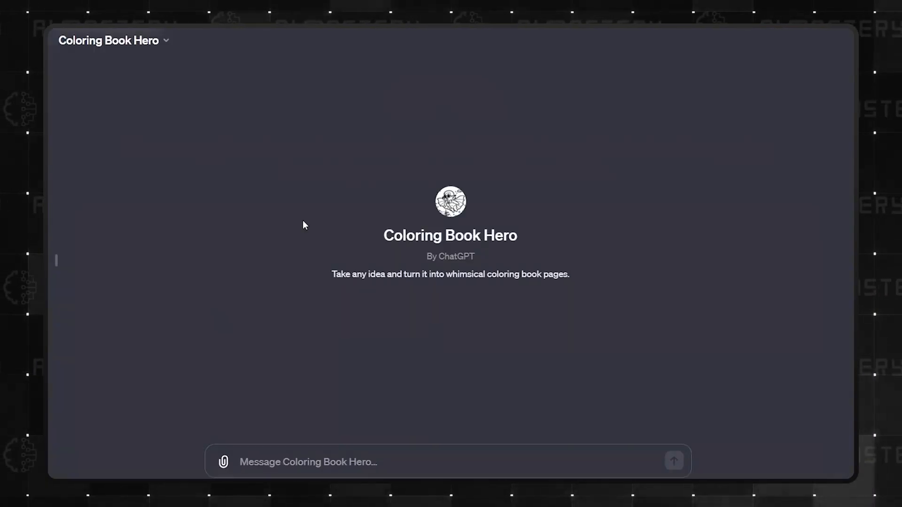
pyautogui.scroll(-3)
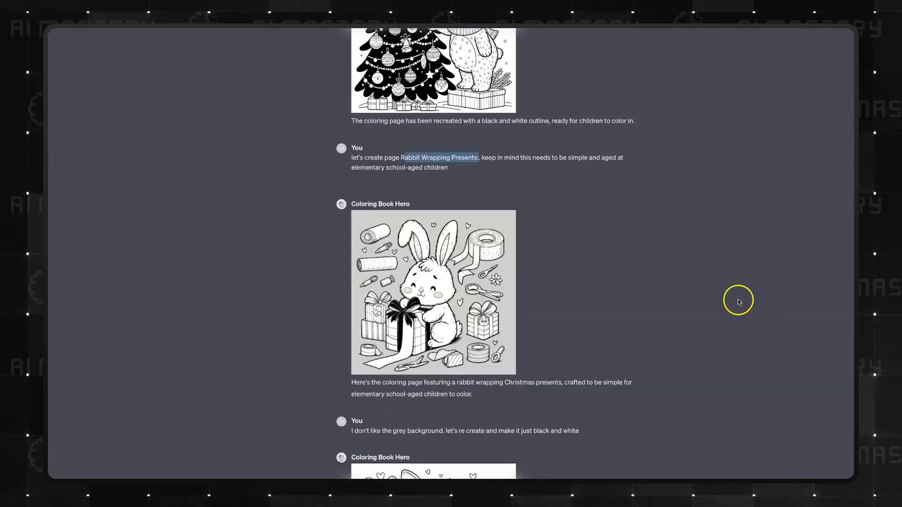
pyautogui.scroll(3)
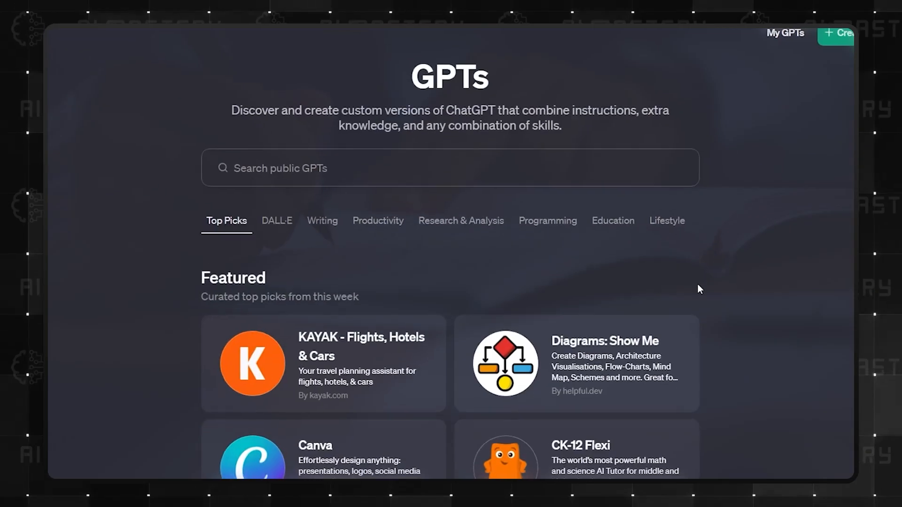
# Step: Find Creative Writing Coach and get its character-development ideas
pyautogui.write('Creative Writing Coach')
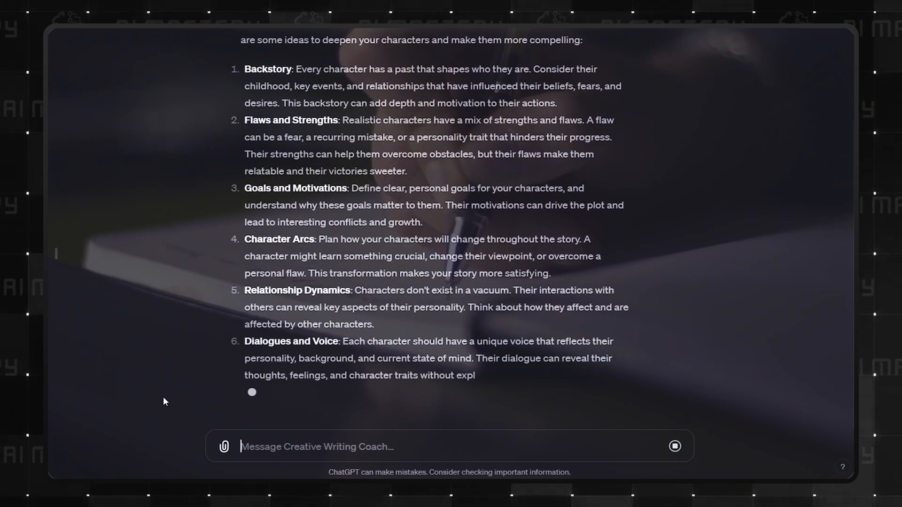
pyautogui.scroll(-3)
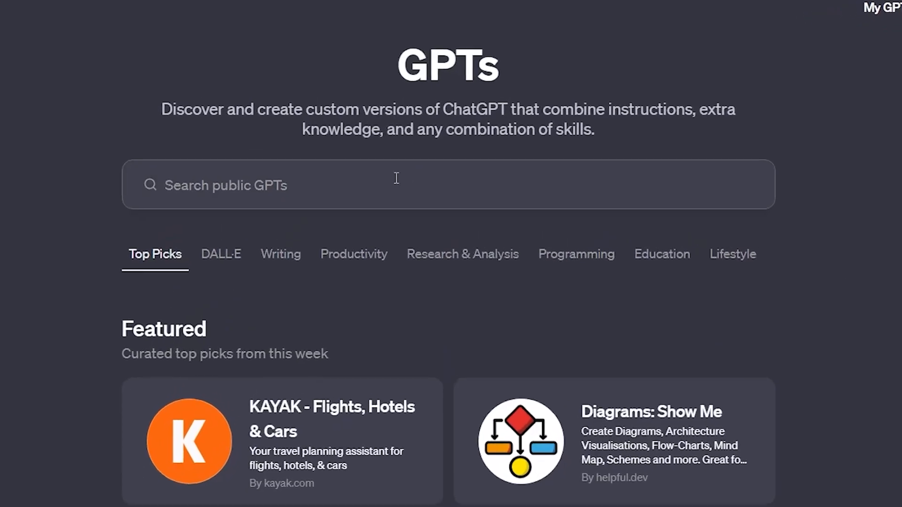
# Step: Find and open the Hot Mods GPT made by ChatGPT
pyautogui.write('Hot Mods')
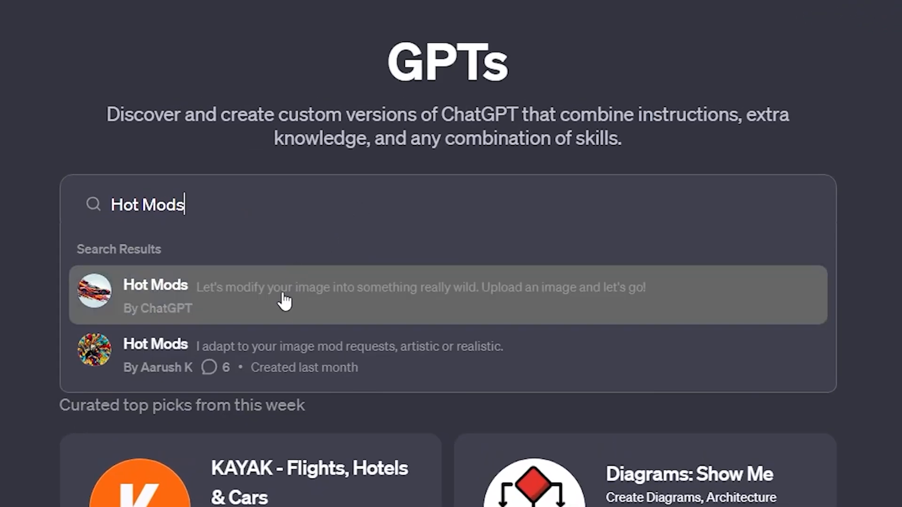
pyautogui.click(285, 294)
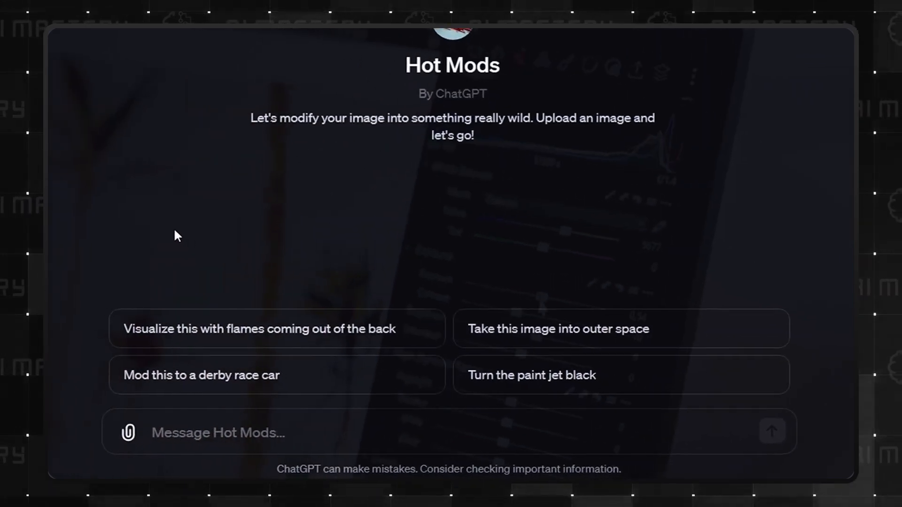
pyautogui.click(530, 374)
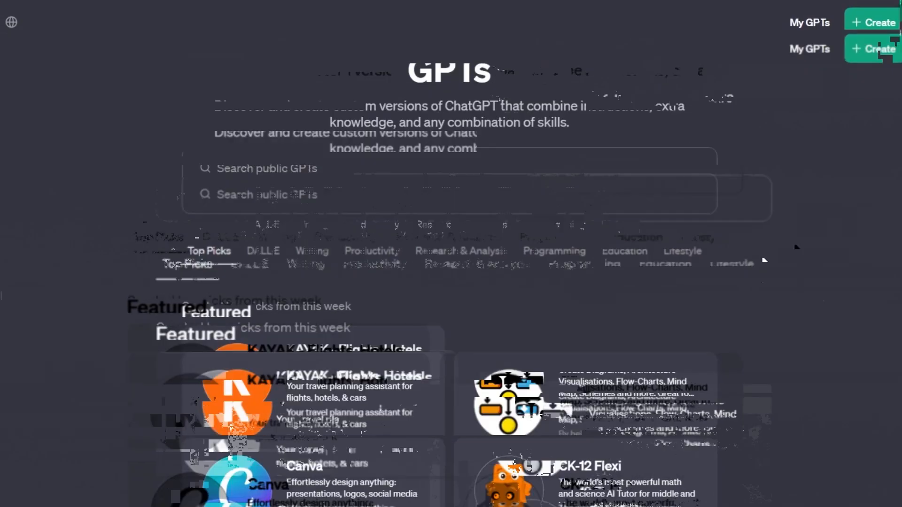
# Step: Open Data Analyst and have it analyse the attached tsla-q1-2022-update.pdf report
pyautogui.write('Data Analyst')
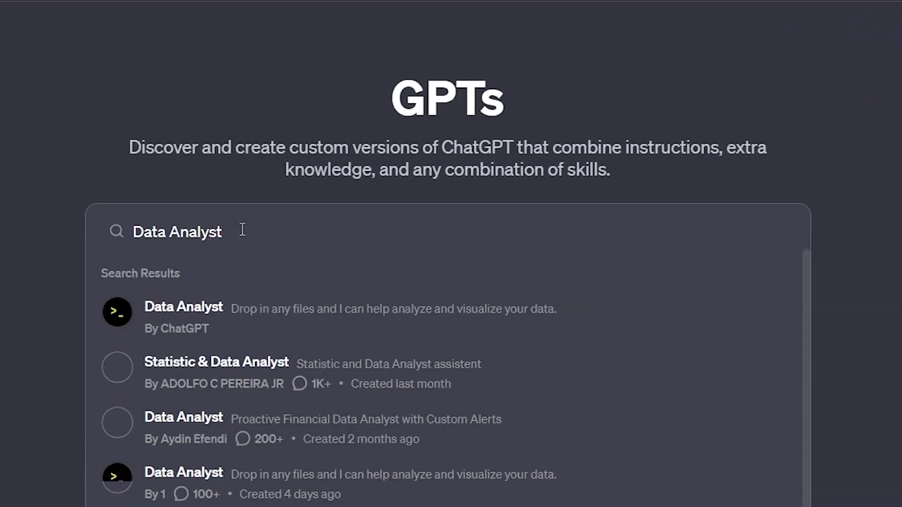
pyautogui.click(183, 306)
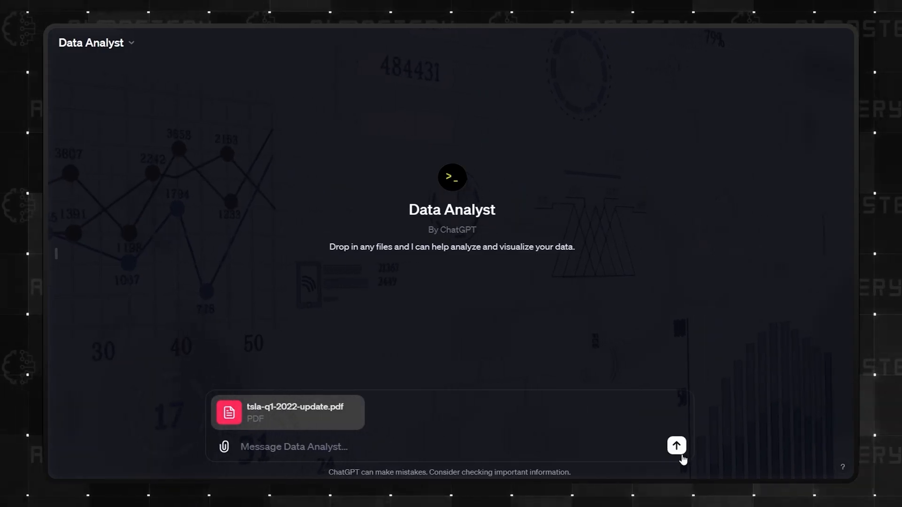
pyautogui.click(675, 446)
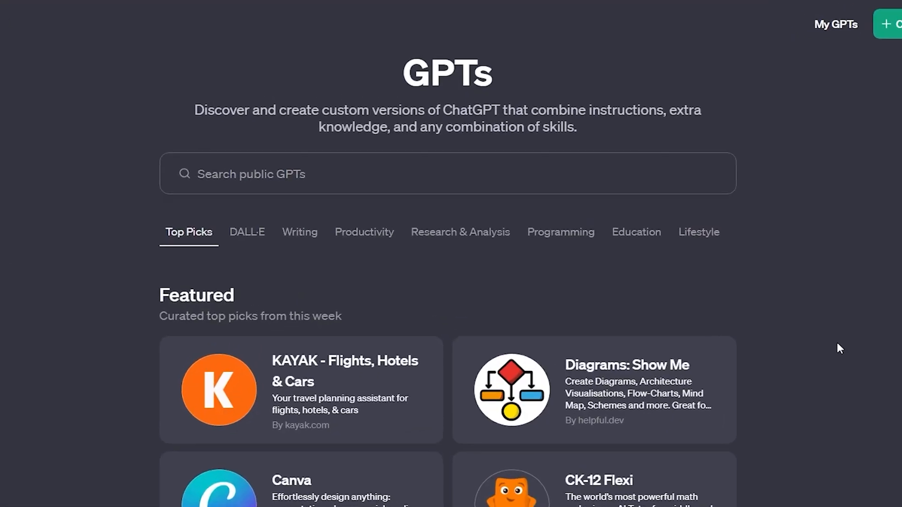
# Step: Have Super Describe clone an uploaded photo and turn it into a character image
pyautogui.write('Super Describe')
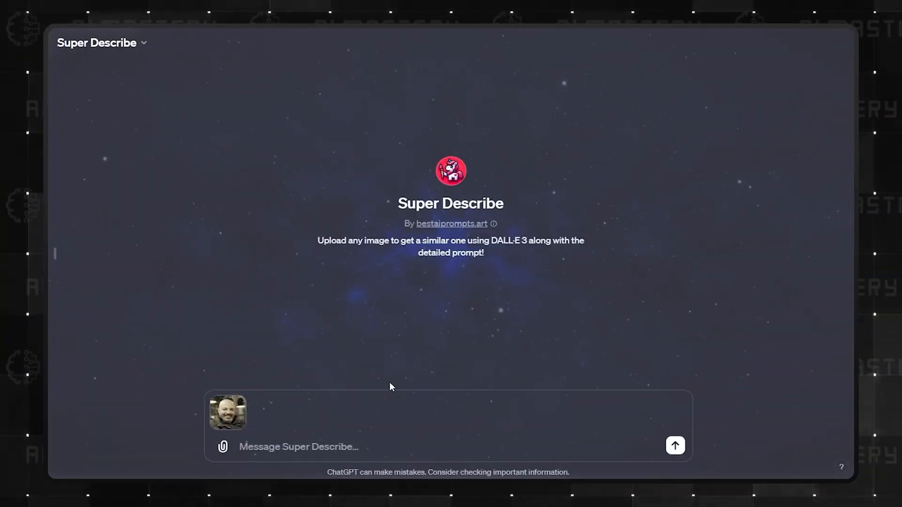
pyautogui.click(674, 446)
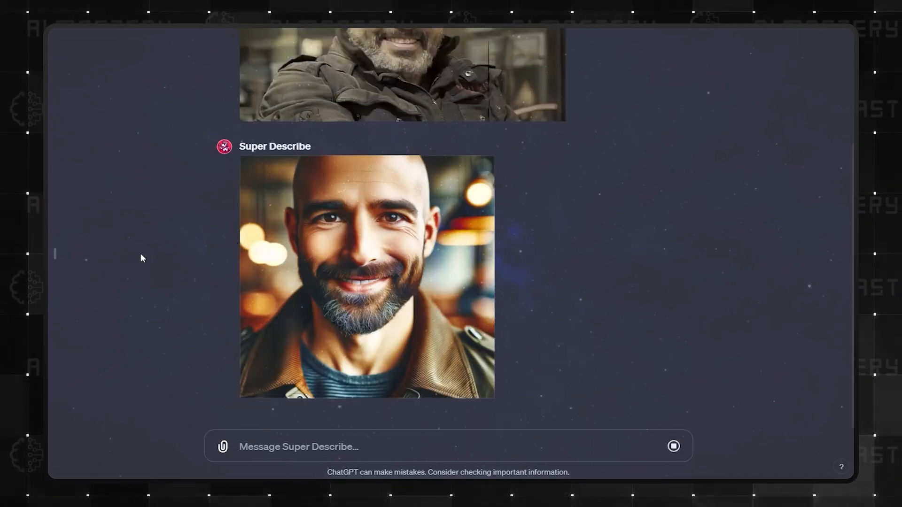
pyautogui.write('Turn it into an image that looks like a character')
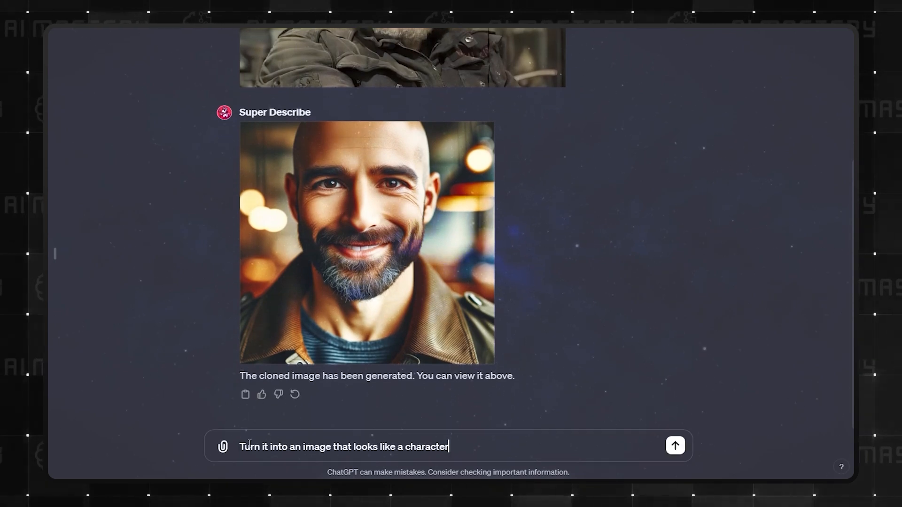
pyautogui.click(675, 445)
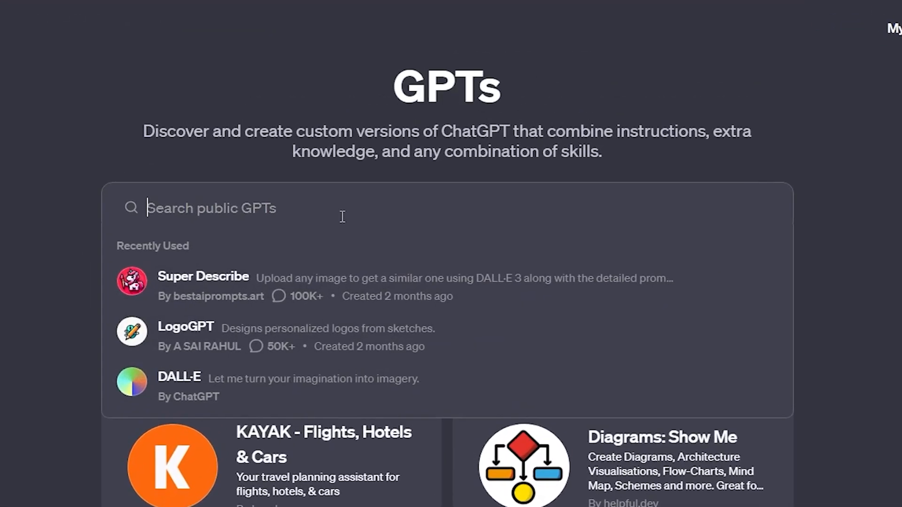
# Step: Have Image Generator make the AI Mastery robot wear black glasses
pyautogui.write('Image Generator')
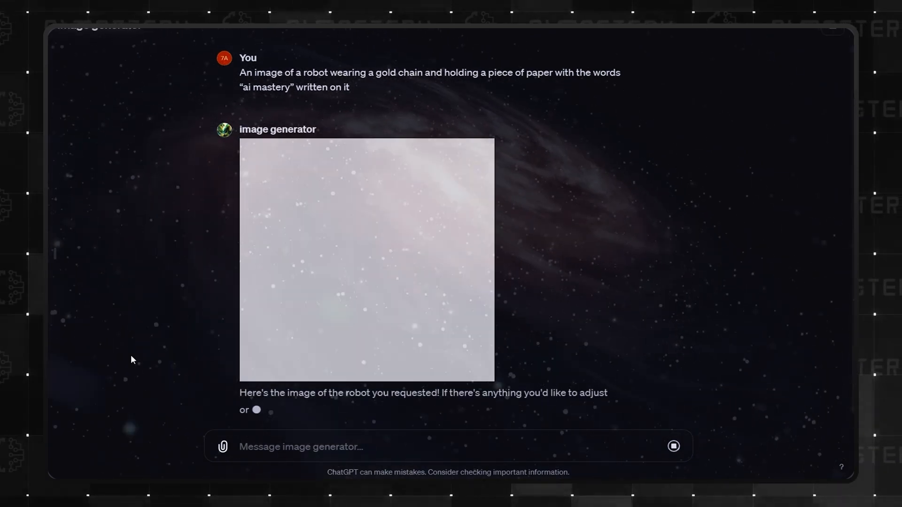
pyautogui.write('Make the robot wear black glasses')
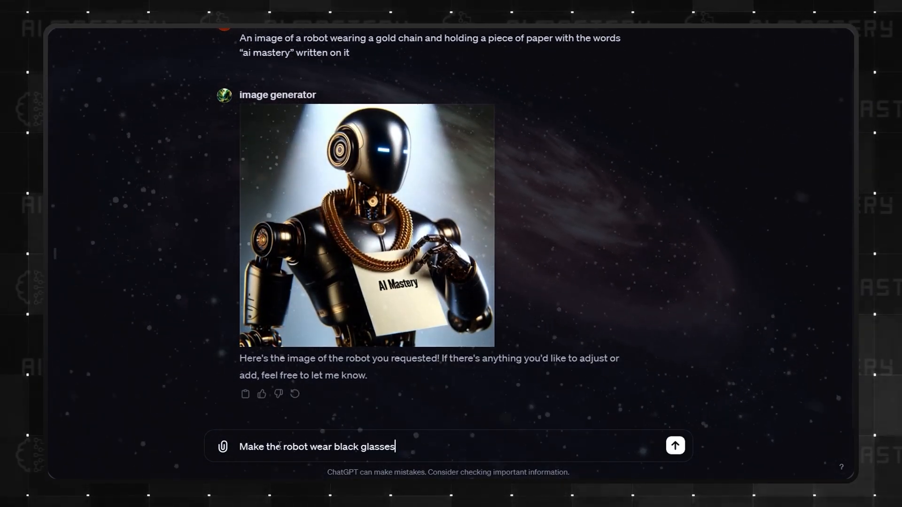
pyautogui.click(674, 445)
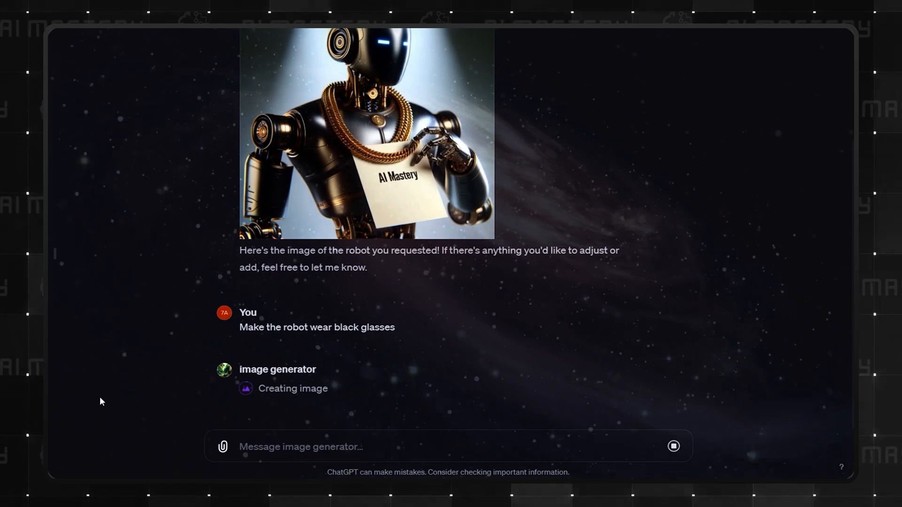
pyautogui.scroll(-3)
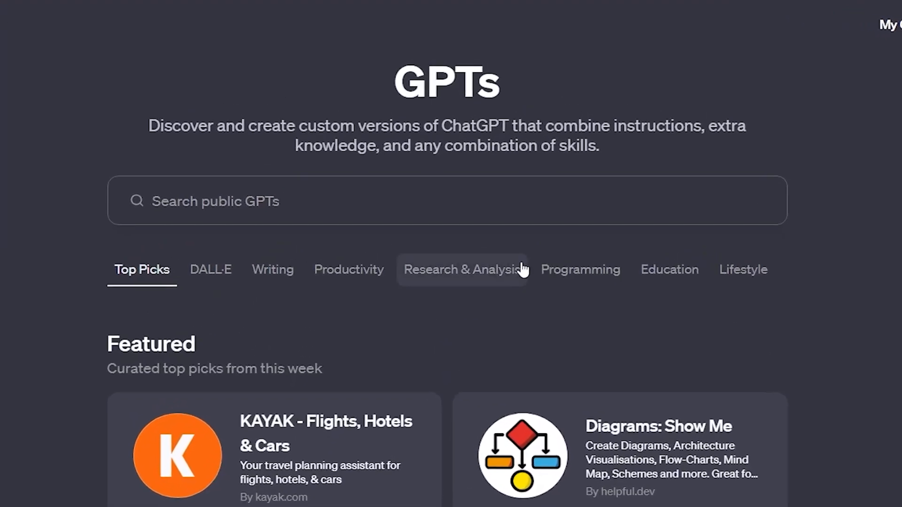
# Step: Ask Logo Creator for a logo for an AI channel called AI Mastery
pyautogui.write('Logo Creator')
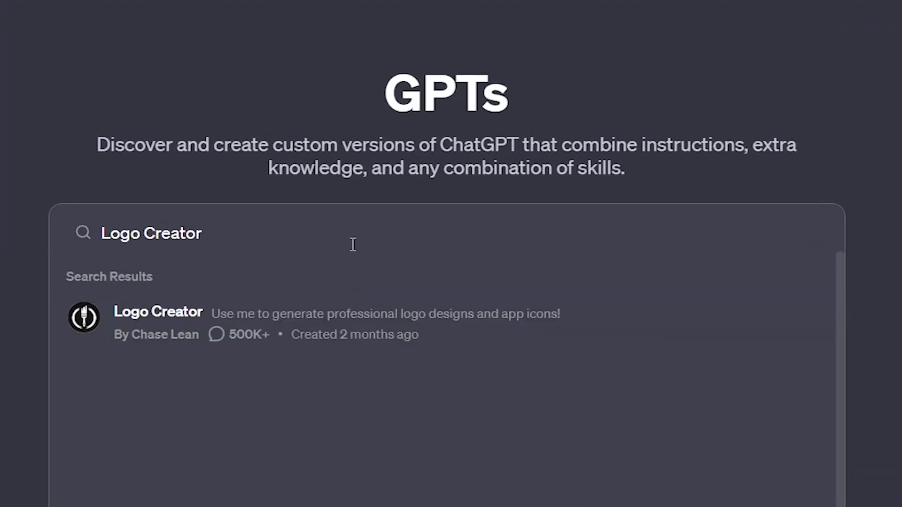
pyautogui.click(158, 311)
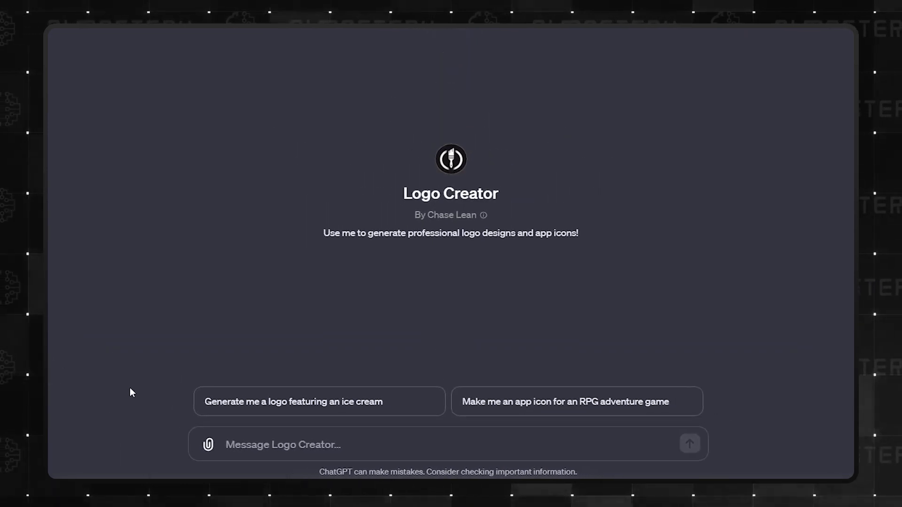
pyautogui.write('Make me a logo for a channel called AI Mastery that talks about everything related to artificial intelligence')
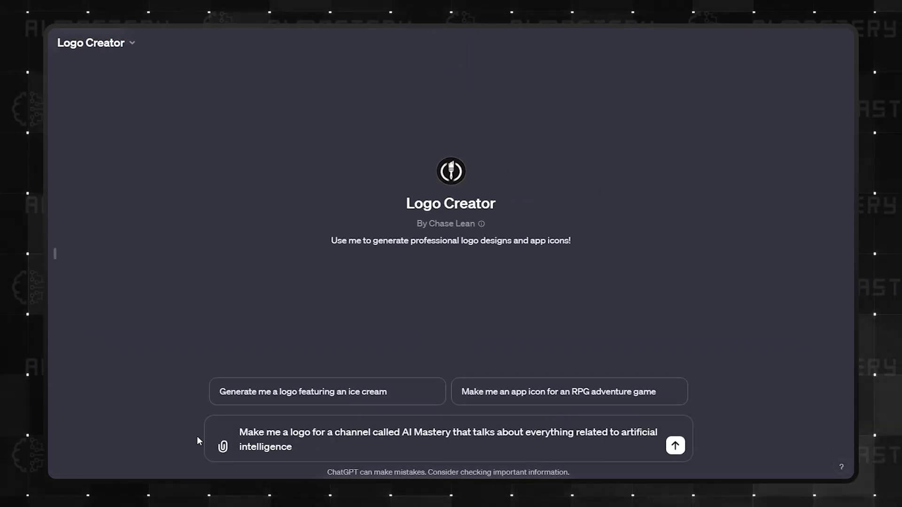
pyautogui.click(674, 445)
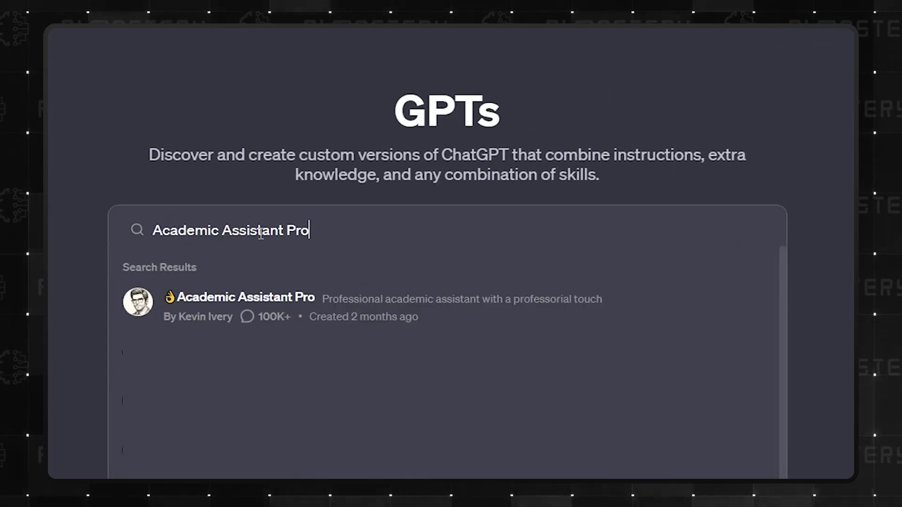
# Step: Open Academic Assistant Pro, then Automated Blog Post Writer and read its AI article outline
pyautogui.click(242, 297)
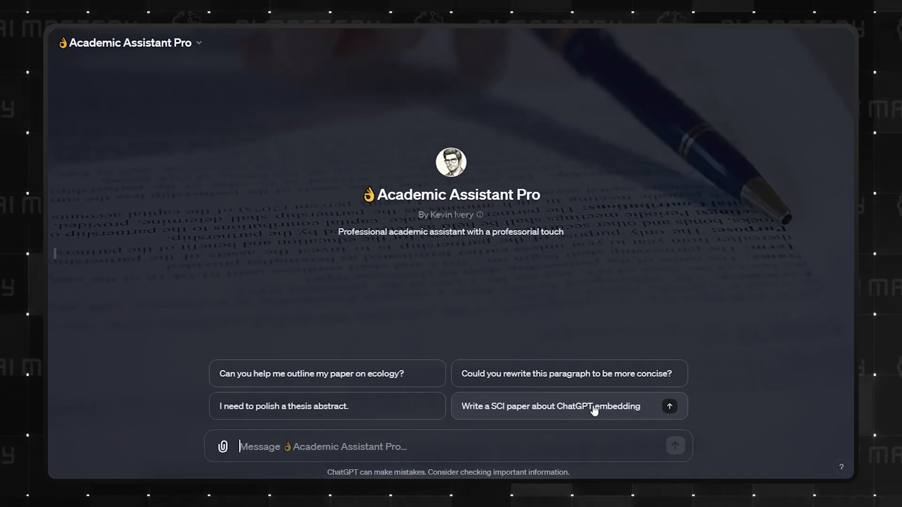
pyautogui.click(668, 406)
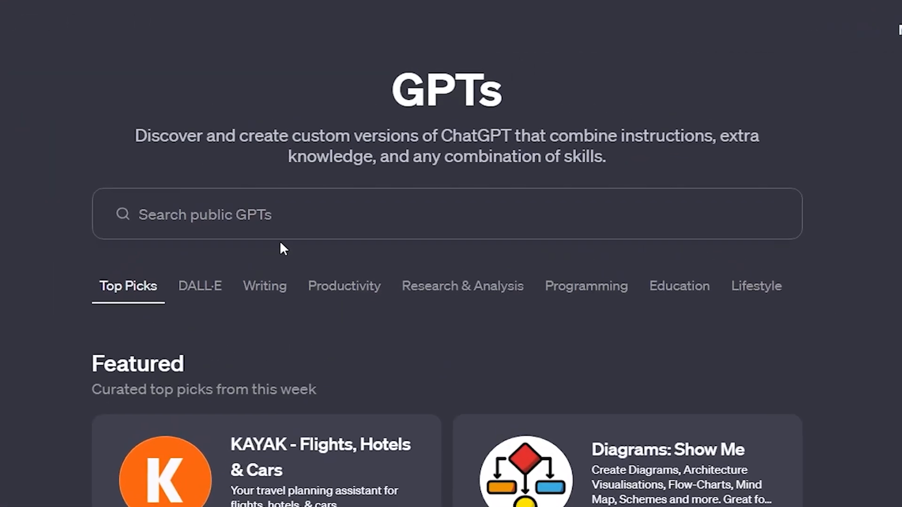
pyautogui.write("'Automated Blog Post Writer")
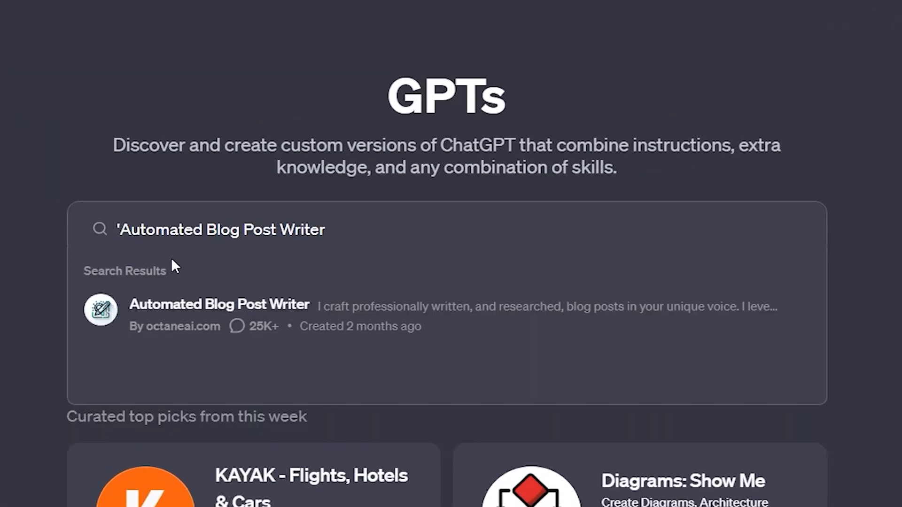
pyautogui.click(219, 303)
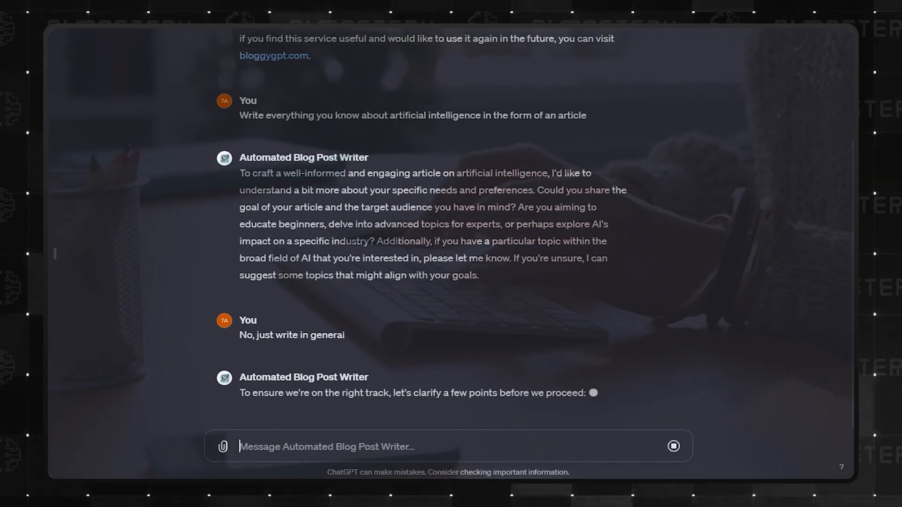
pyautogui.scroll(-3)
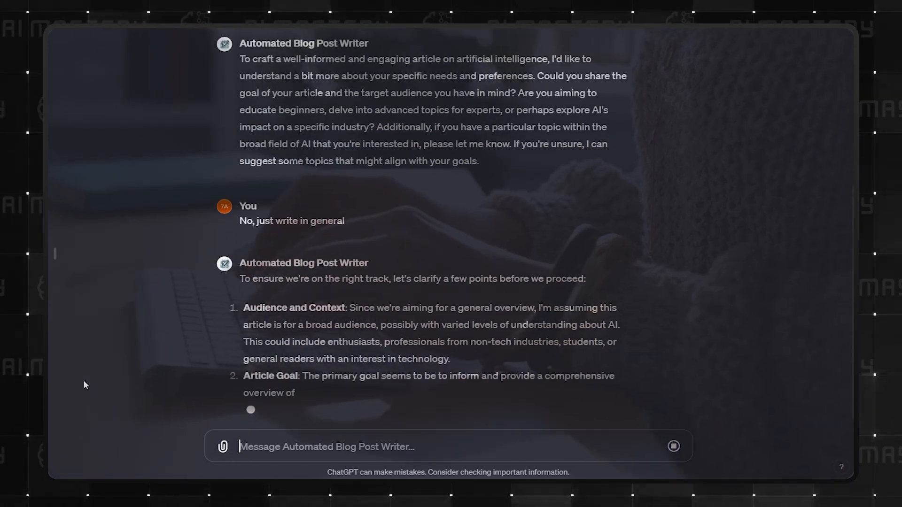
pyautogui.scroll(-3)
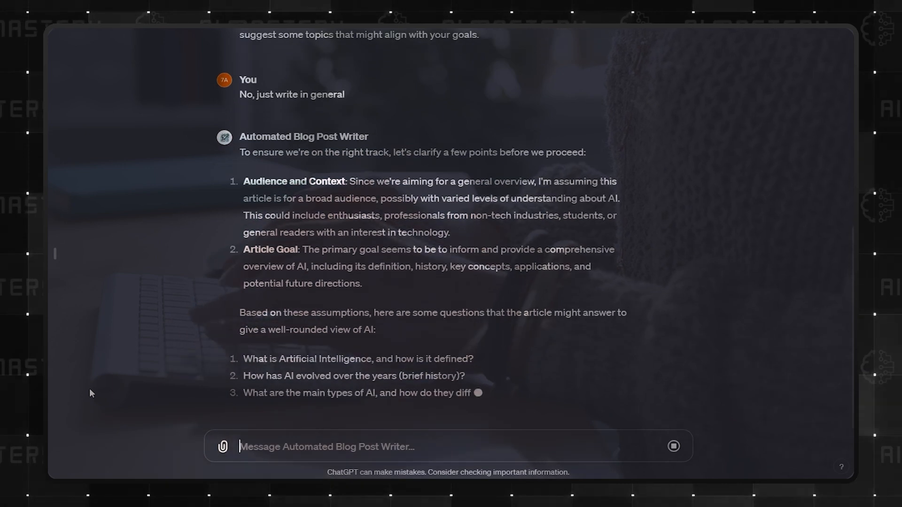
pyautogui.scroll(-3)
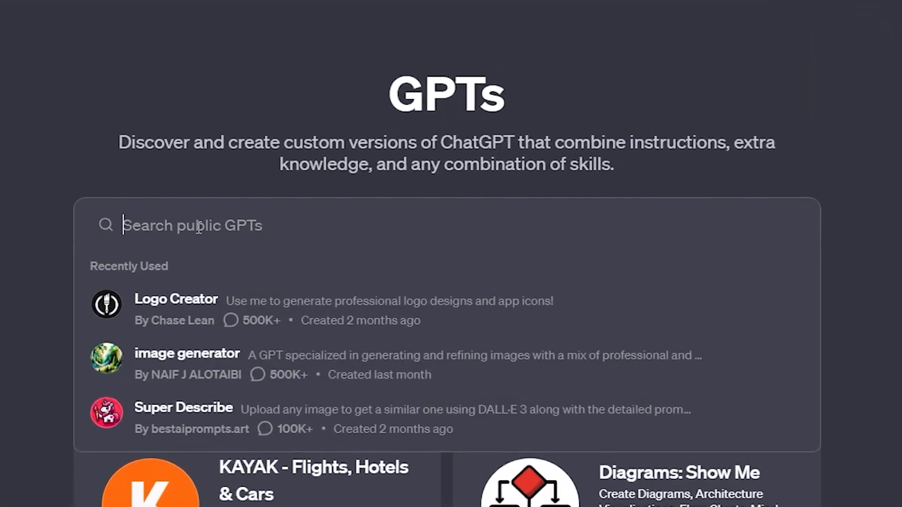
# Step: Look up the All-around Writer GPT and view its page
pyautogui.write('All-around Writer')
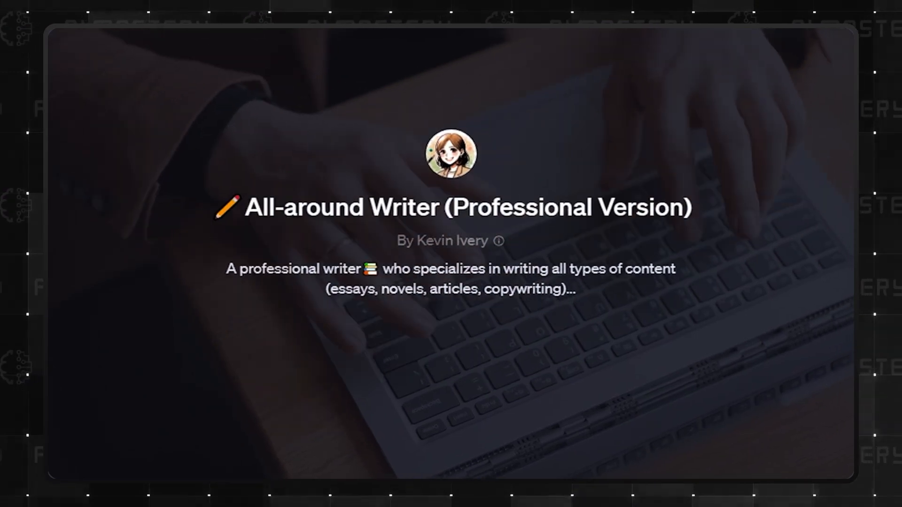
pyautogui.scroll(-3)
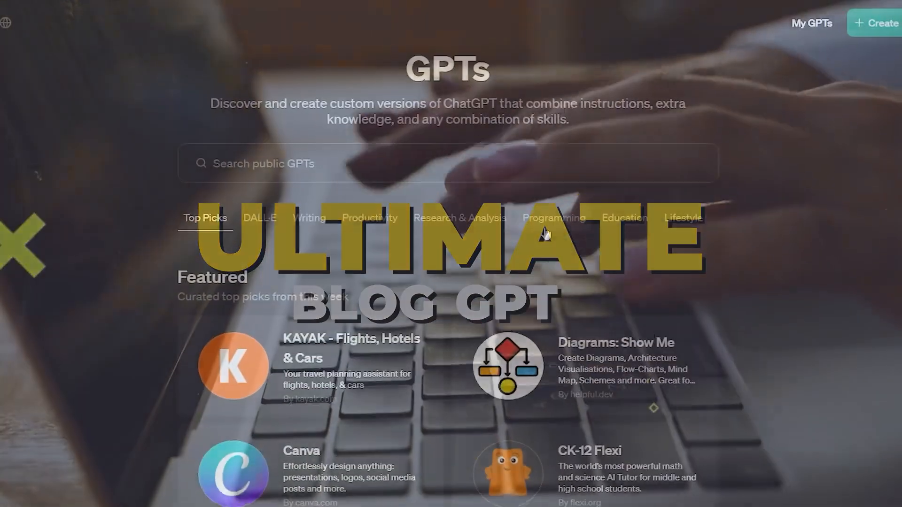
# Step: Open the Fully SEO Optimized Article including FAQ's GPT, then Write For Me
pyautogui.write('Fully SEO Optimized')
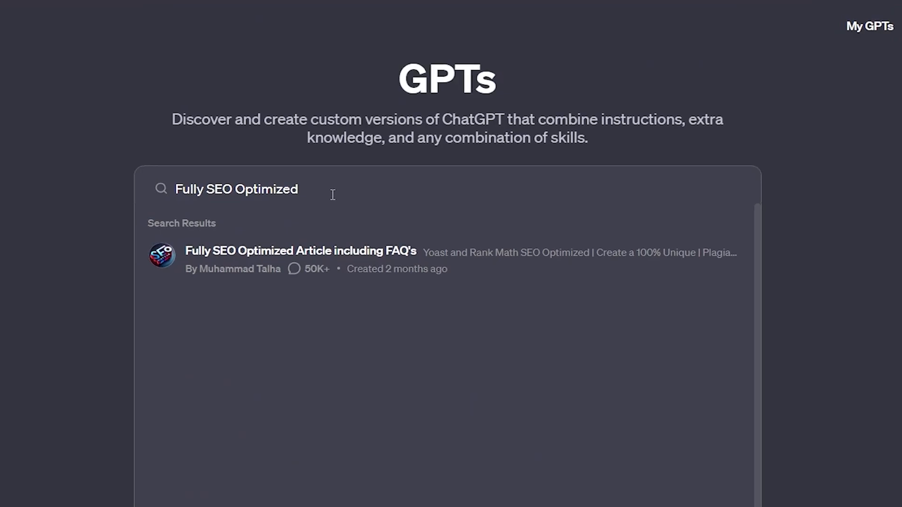
pyautogui.click(299, 251)
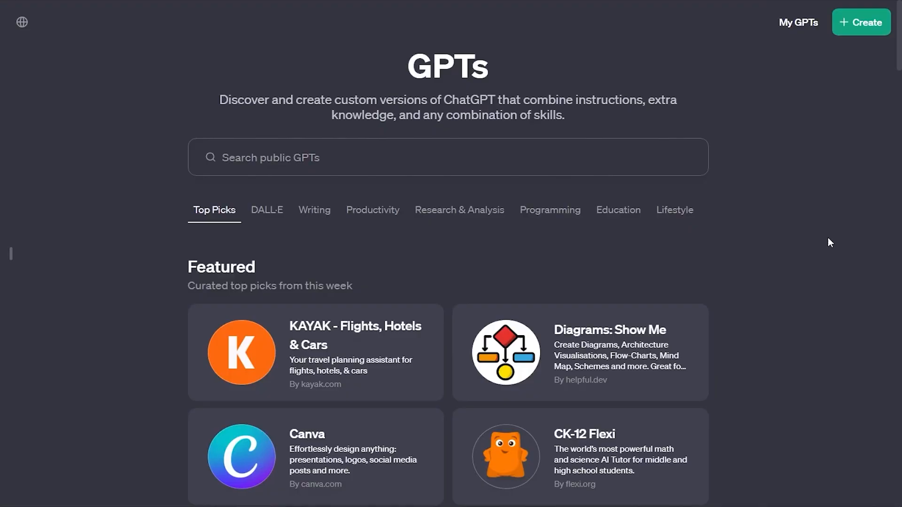
pyautogui.write('Write For Me')
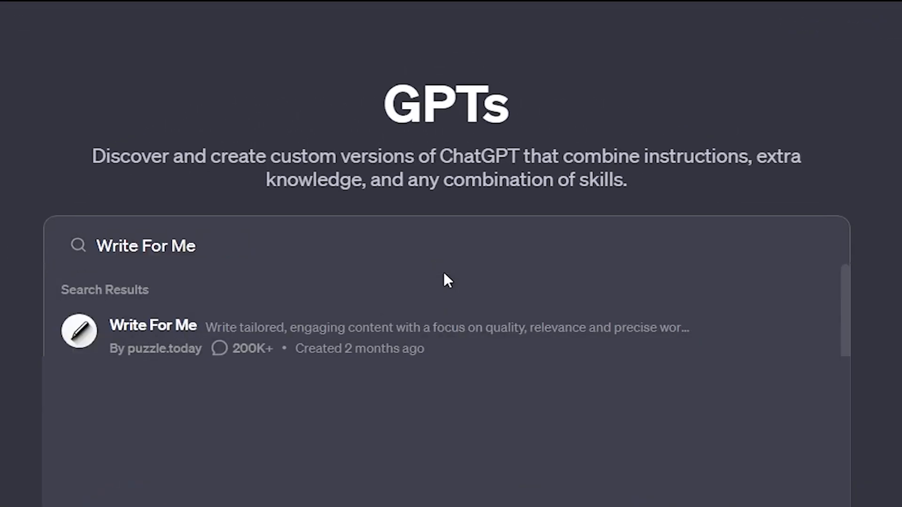
pyautogui.click(152, 325)
pyautogui.write('Convert Anything')
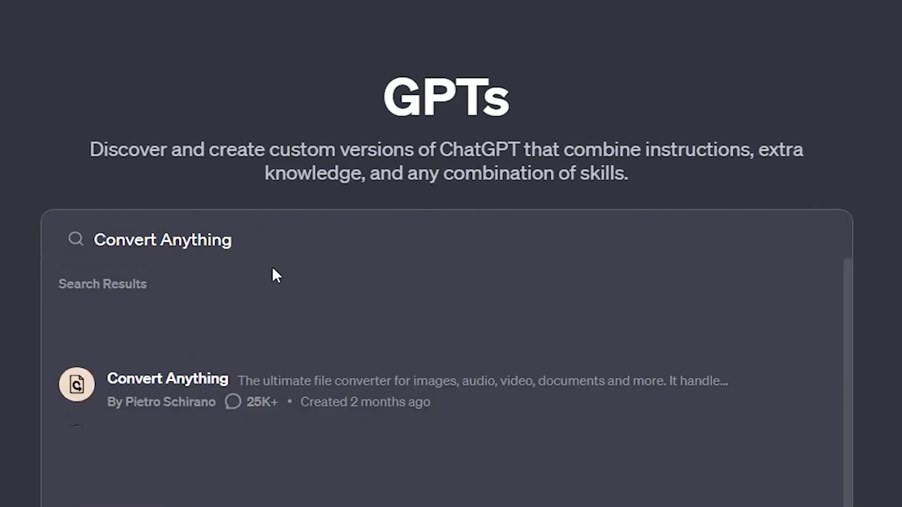
# Step: Open the Convert Anything GPT from the search results
pyautogui.click(167, 378)
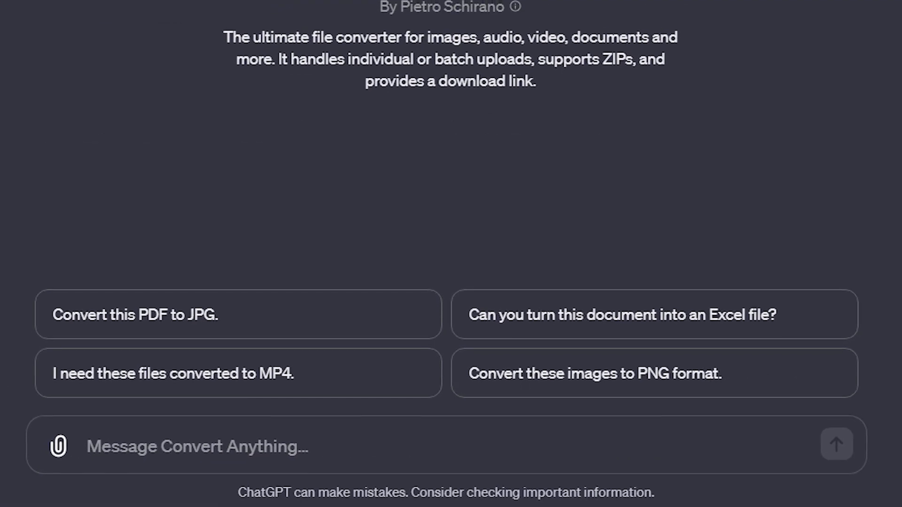
pyautogui.scroll(3)
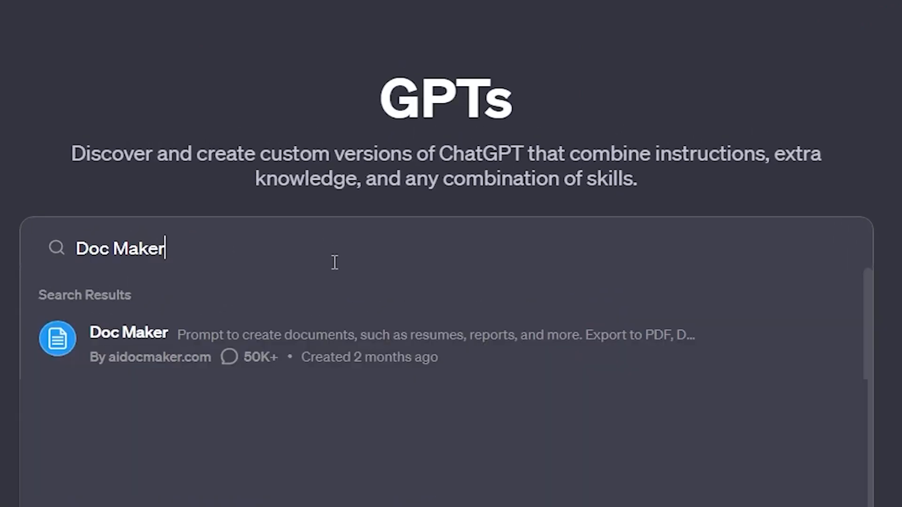
# Step: Ask Doc Maker for a history of AI presentation and send a follow-up reply
pyautogui.click(129, 340)
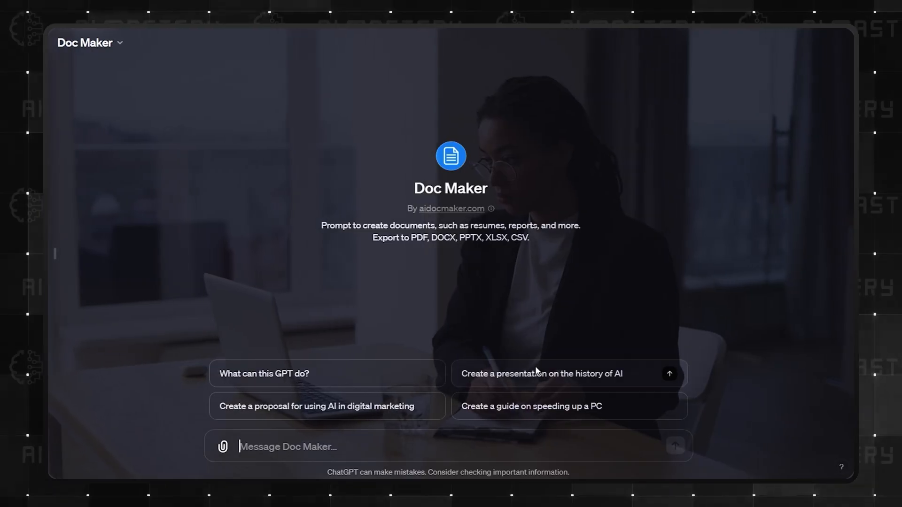
pyautogui.click(541, 373)
pyautogui.write('Tell me')
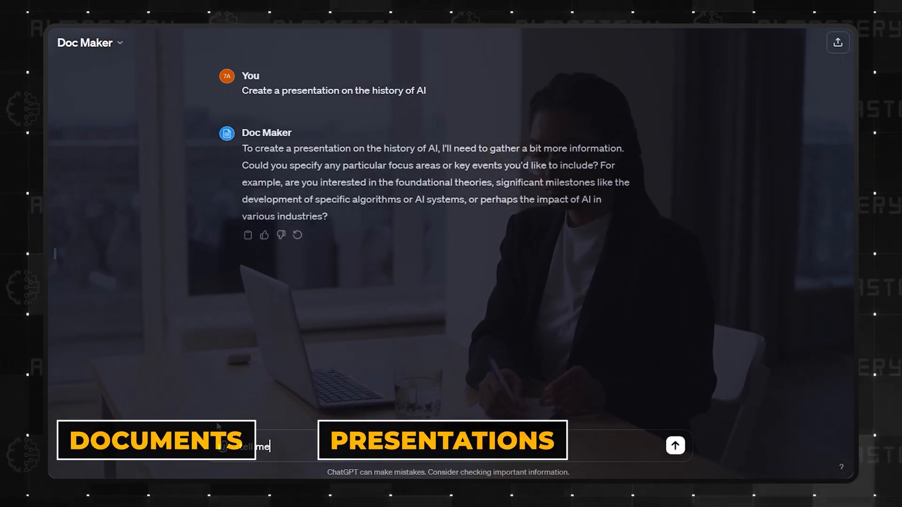
pyautogui.click(674, 445)
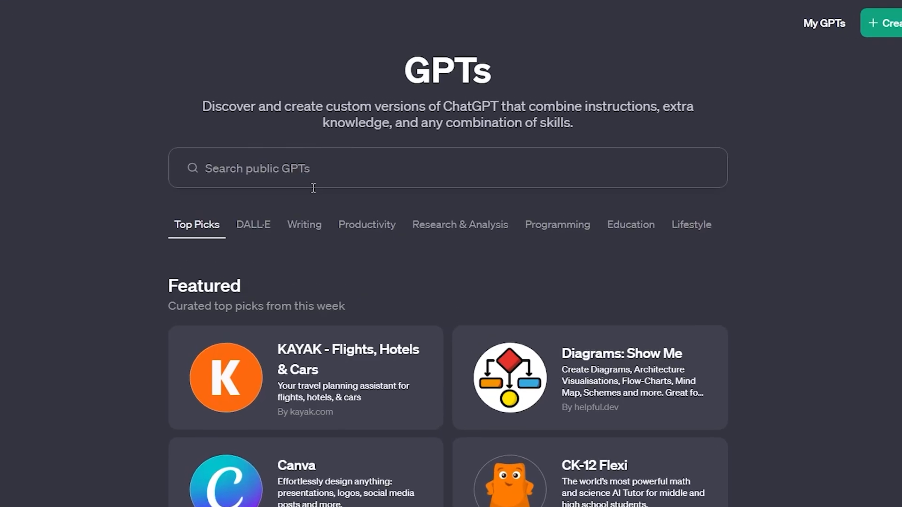
# Step: Open Video GPT by VEED, allow it to contact veed.io, and view the generated project link
pyautogui.write('Video GPT by VEED')
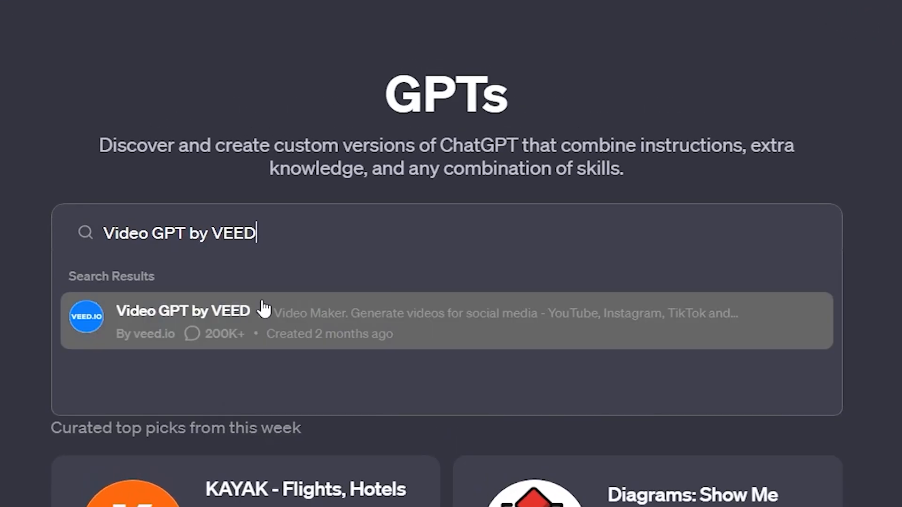
pyautogui.click(184, 311)
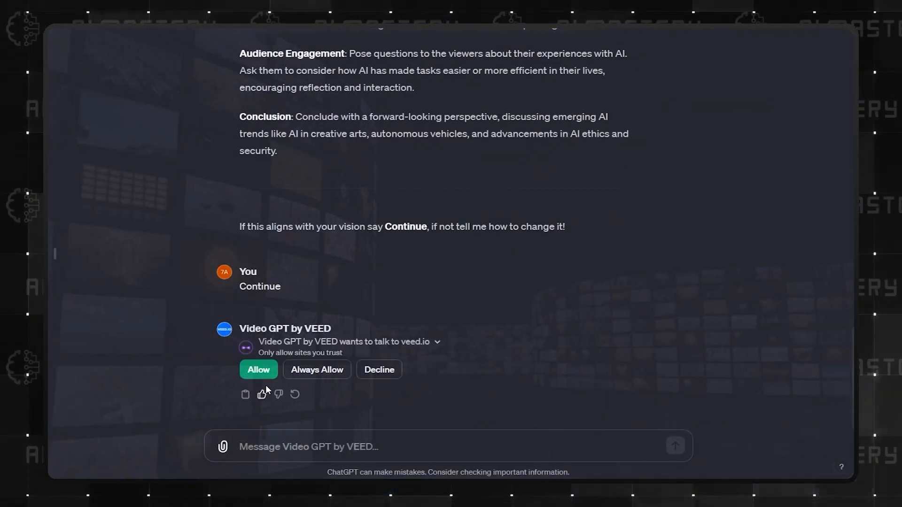
pyautogui.click(258, 369)
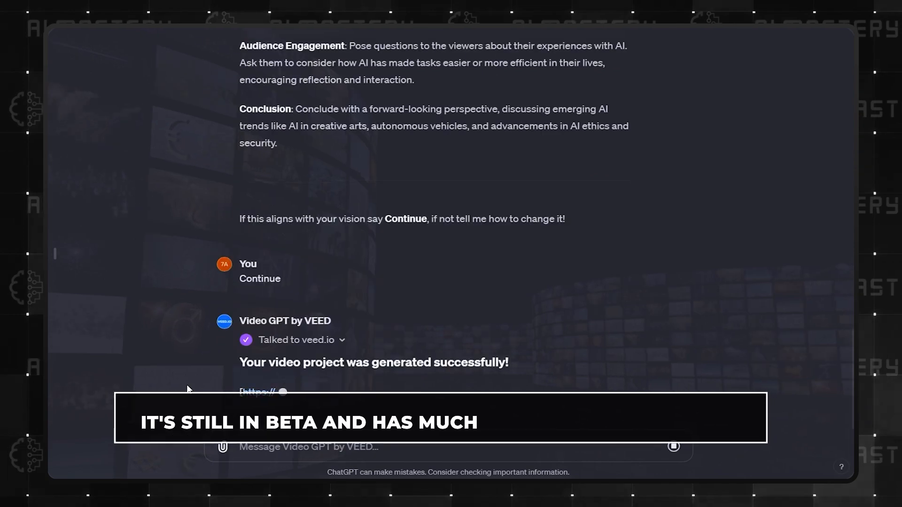
pyautogui.scroll(-3)
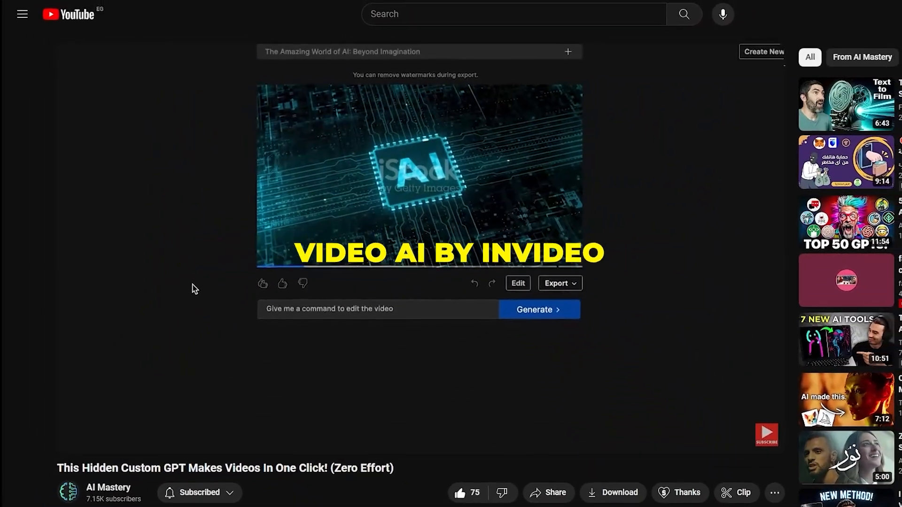
# Step: Request 'change the VO to a british VO' in VEED's editor and generate it
pyautogui.click(377, 309)
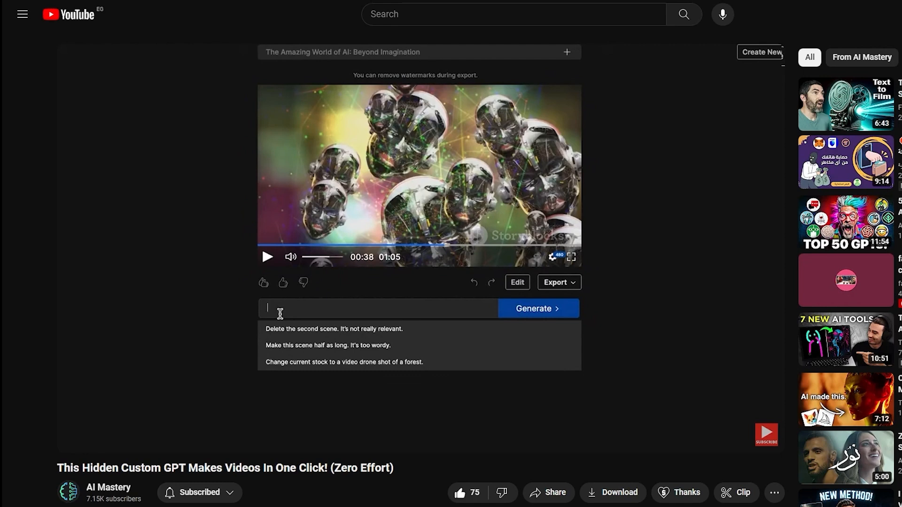
pyautogui.write('change the VO to a british VO')
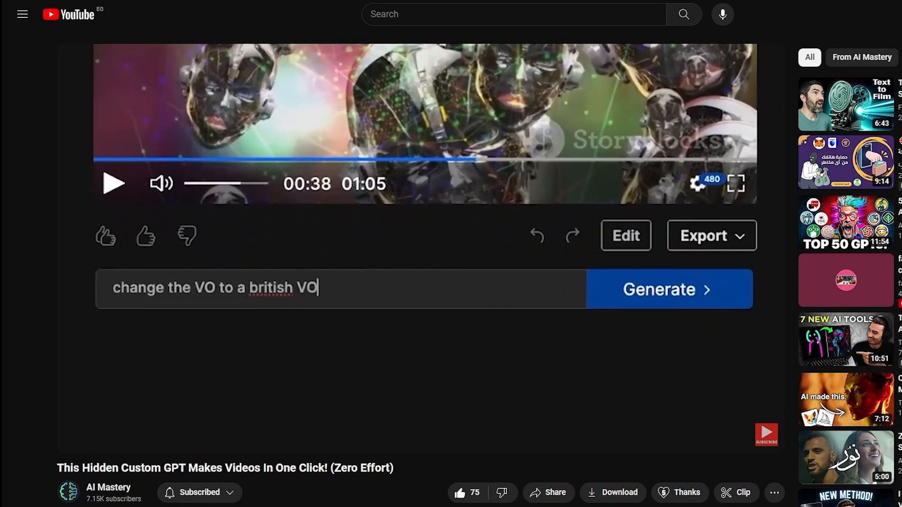
pyautogui.click(667, 289)
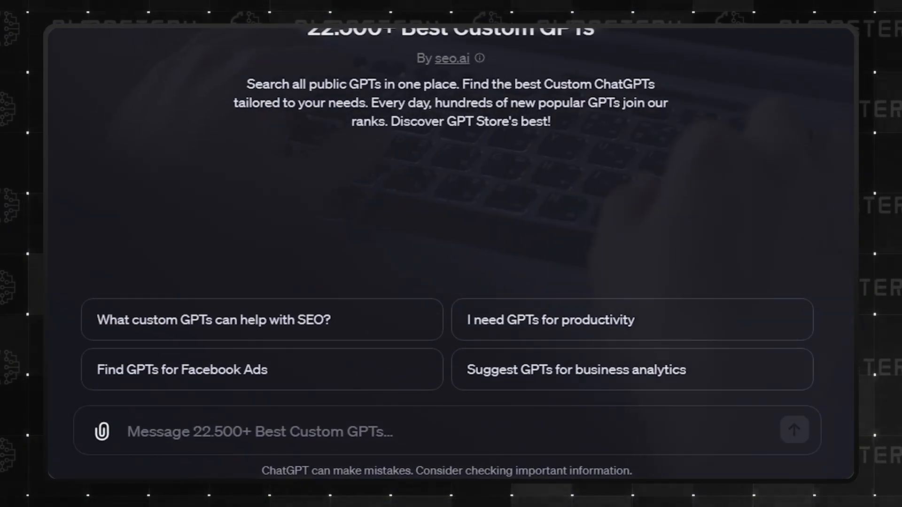
# Step: Return from the 22.500+ Best Custom GPTs chat to the GPT store front page
pyautogui.click(575, 369)
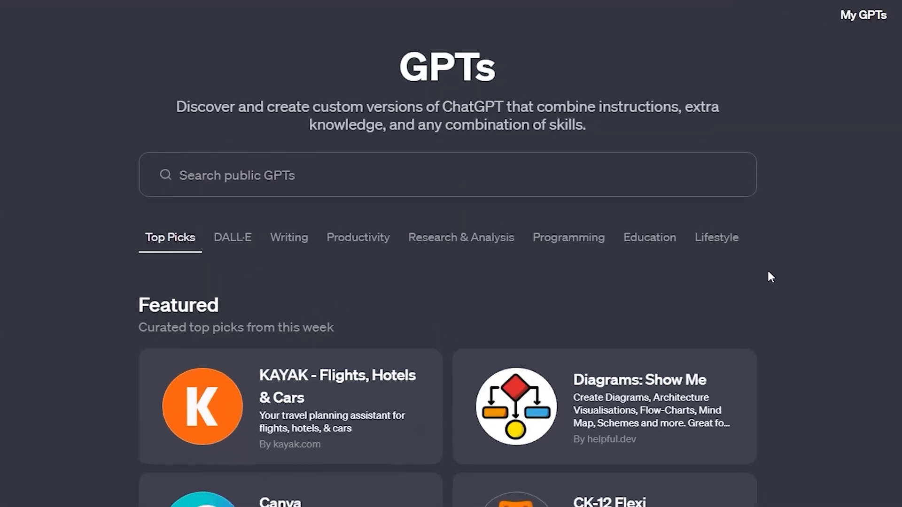
# Step: Search 'AutoExpert' in the GPT store and open the GPT Finder GPT
pyautogui.write('AutoExpert')
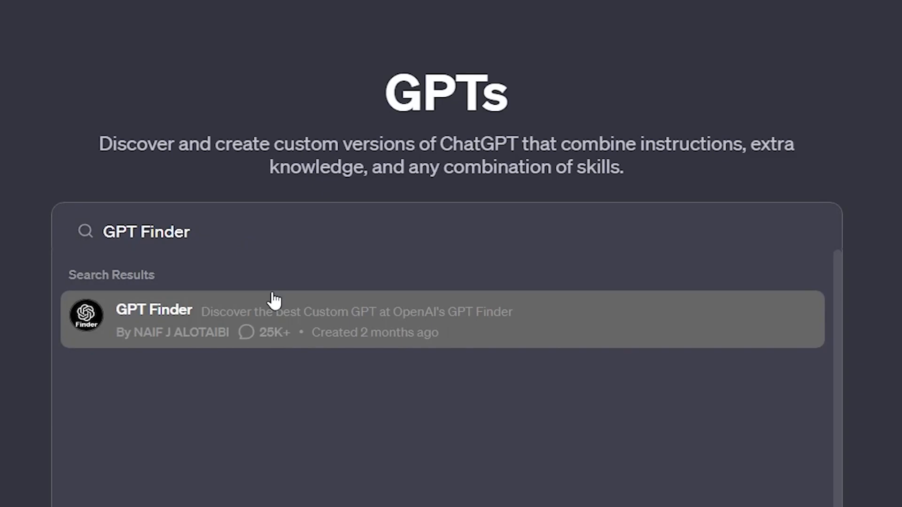
pyautogui.click(277, 320)
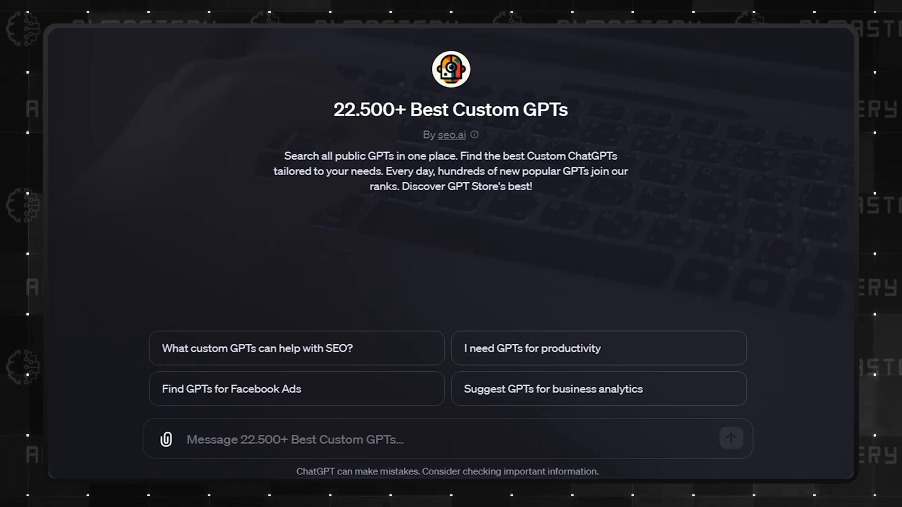
pyautogui.scroll(3)
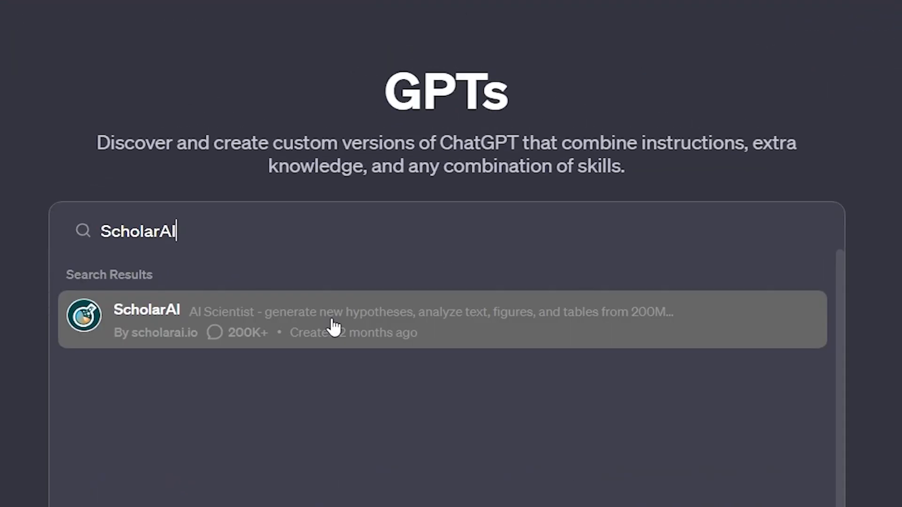
# Step: Open ScholarAI and get its cited review on VR in robotic surgery
pyautogui.click(331, 319)
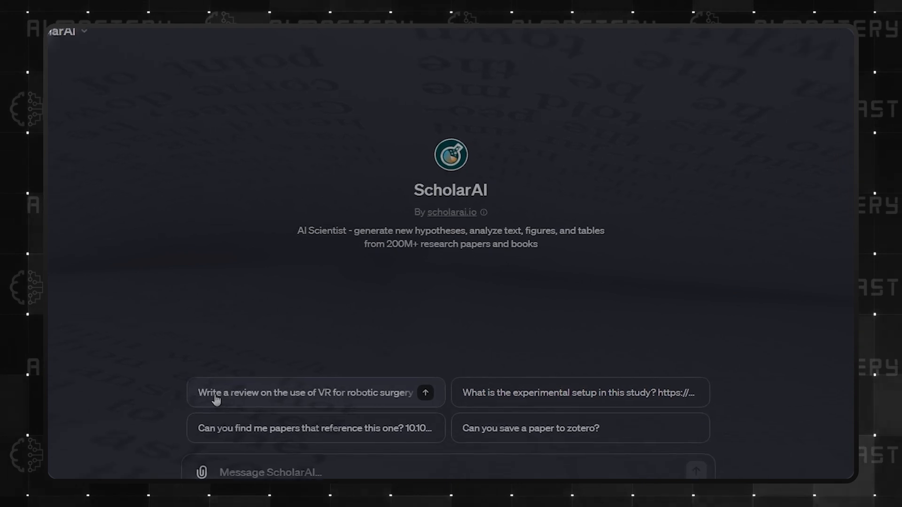
pyautogui.click(311, 393)
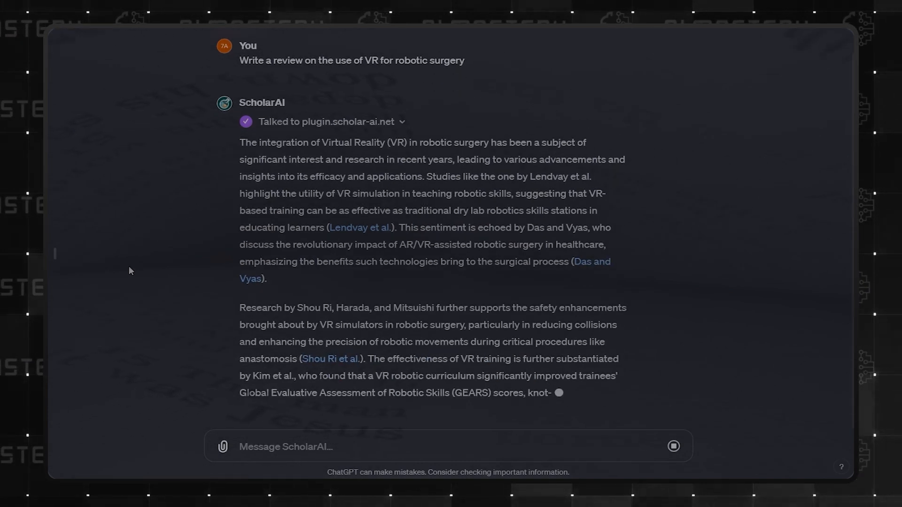
pyautogui.scroll(-3)
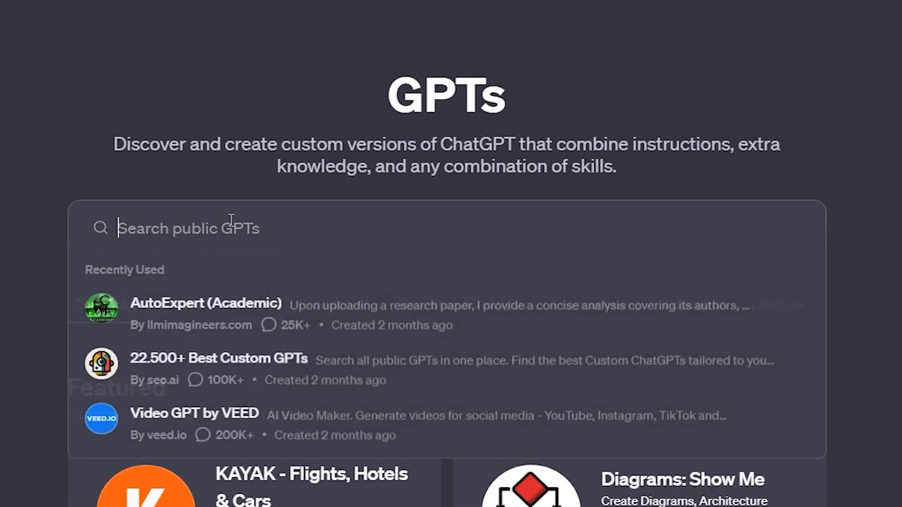
# Step: Have AskYourPDF Research Assistant explain more about the summarised PDF
pyautogui.write('AskYourPDF Research Assistant')
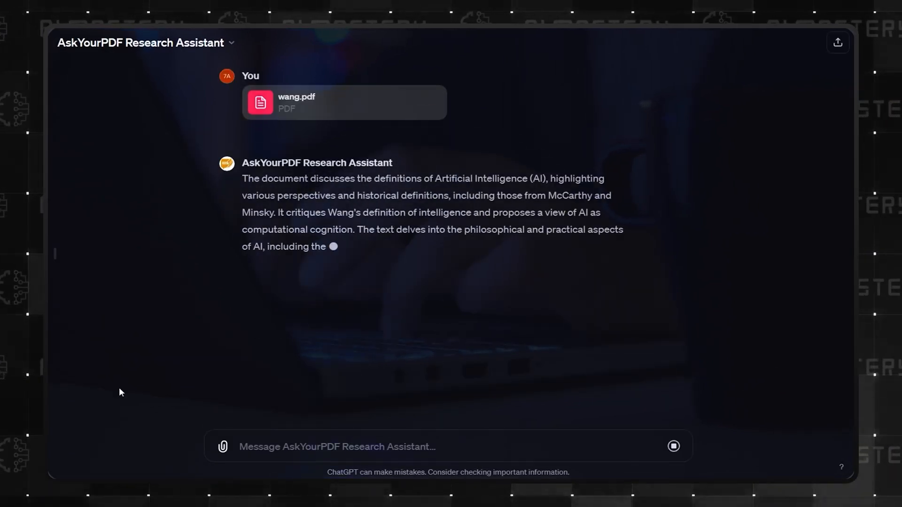
pyautogui.write('Explain more')
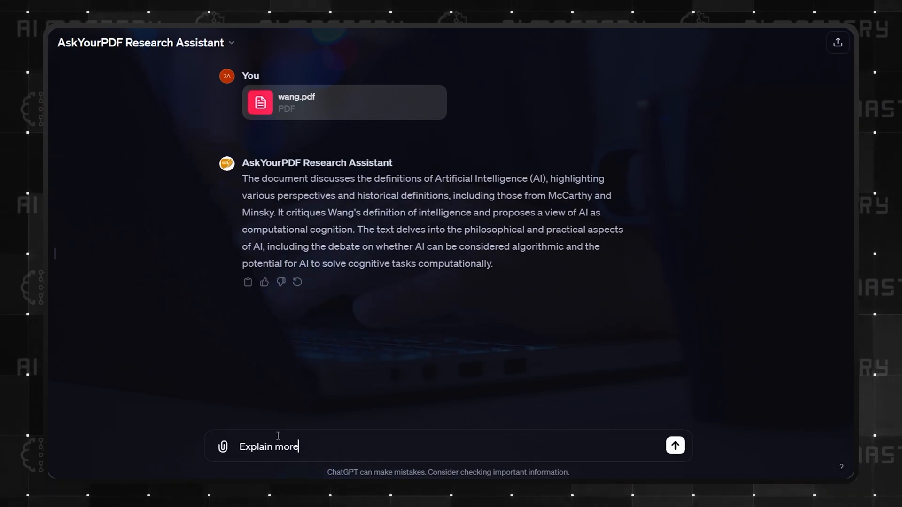
pyautogui.click(674, 445)
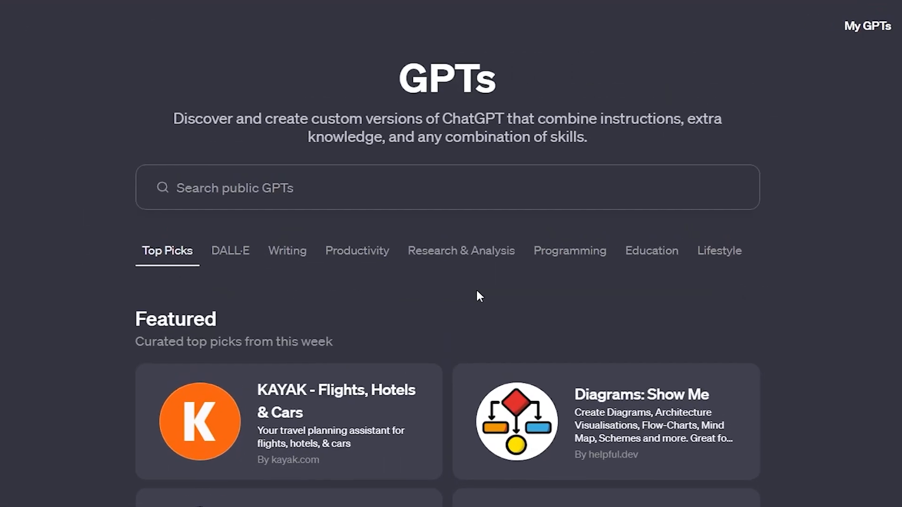
# Step: Search 'Consensus', open the Consensus GPT, then return to the store's Writing rankings
pyautogui.write('Consensus')
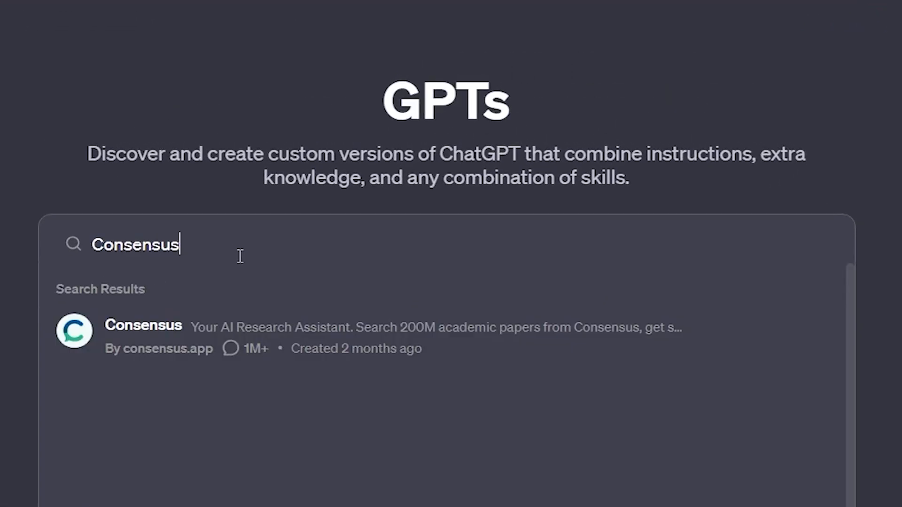
pyautogui.click(143, 336)
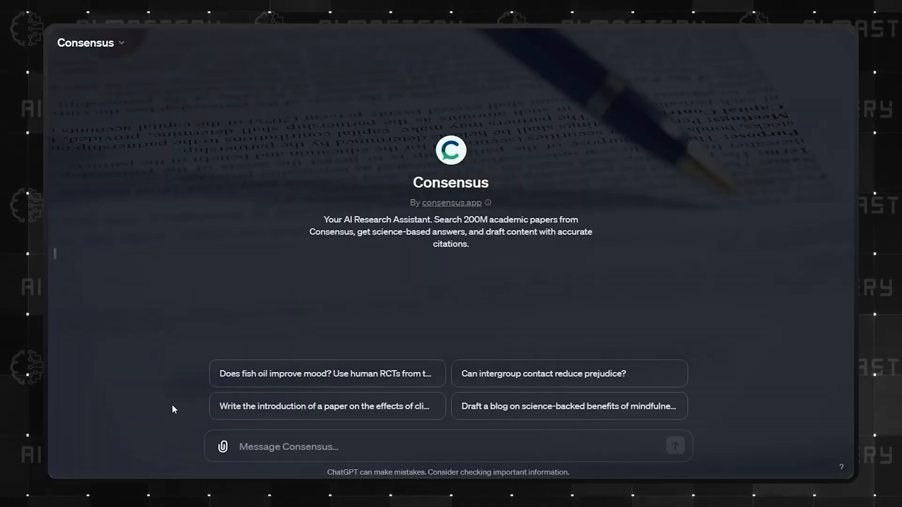
pyautogui.click(326, 406)
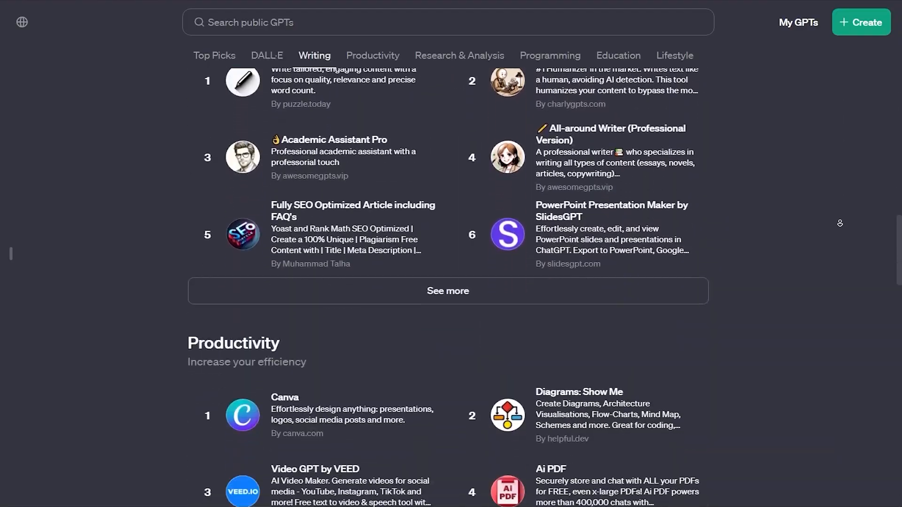
# Step: Find Screenshot To Code GPT and send it an uploaded screenshot to convert to code
pyautogui.click(459, 55)
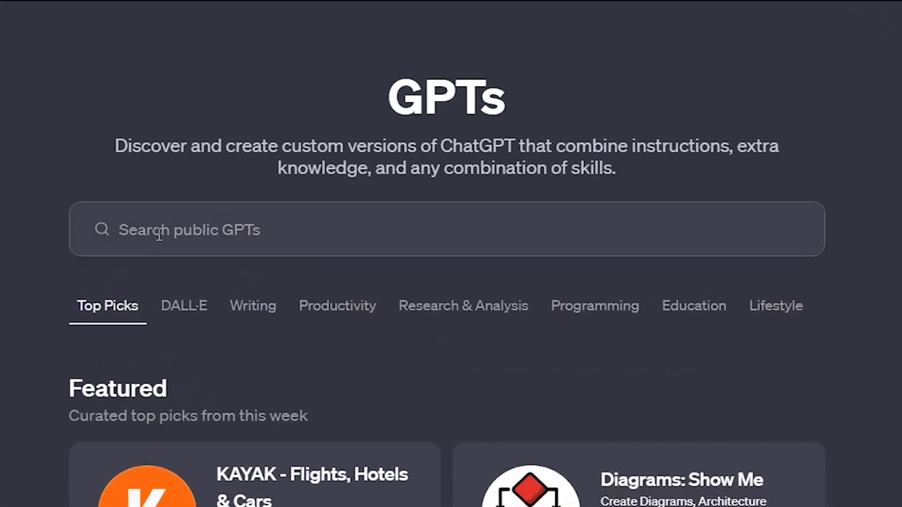
pyautogui.write('Screenshot To Code GPT')
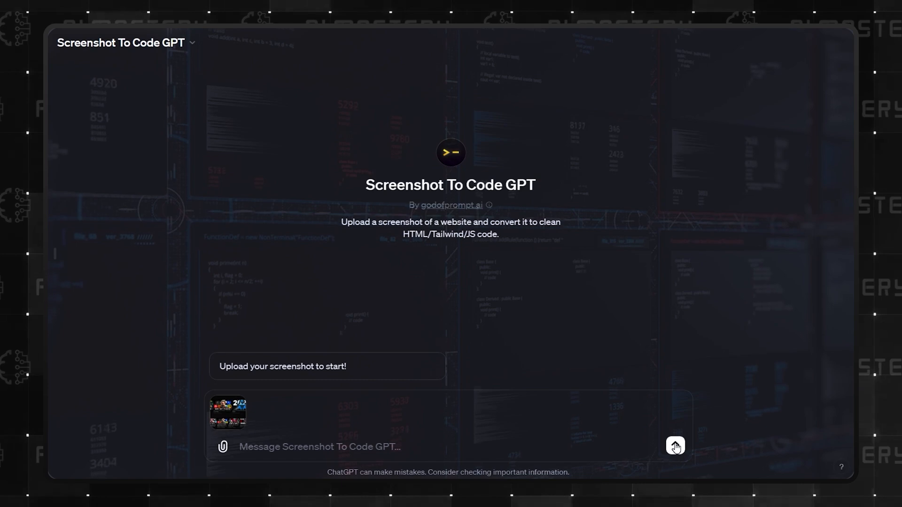
pyautogui.click(674, 446)
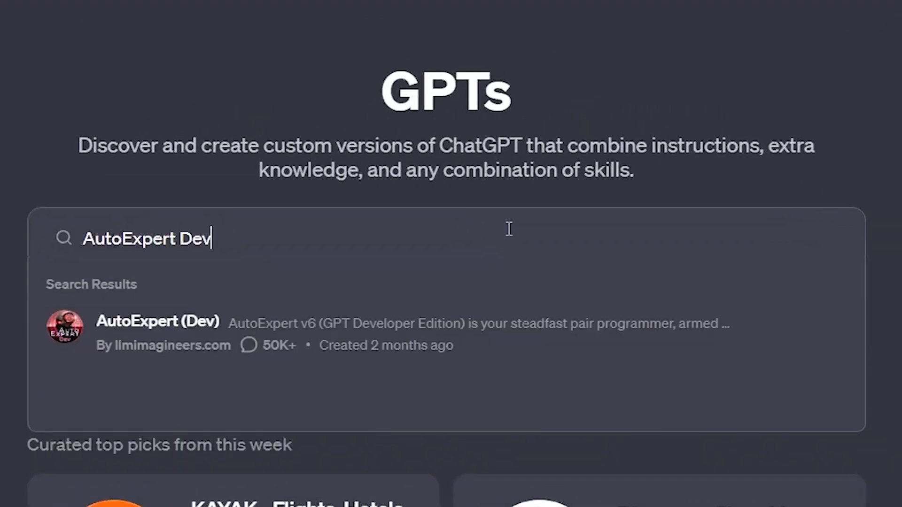
# Step: Open AutoExpert (Dev) and run its /help starter prompt
pyautogui.click(156, 321)
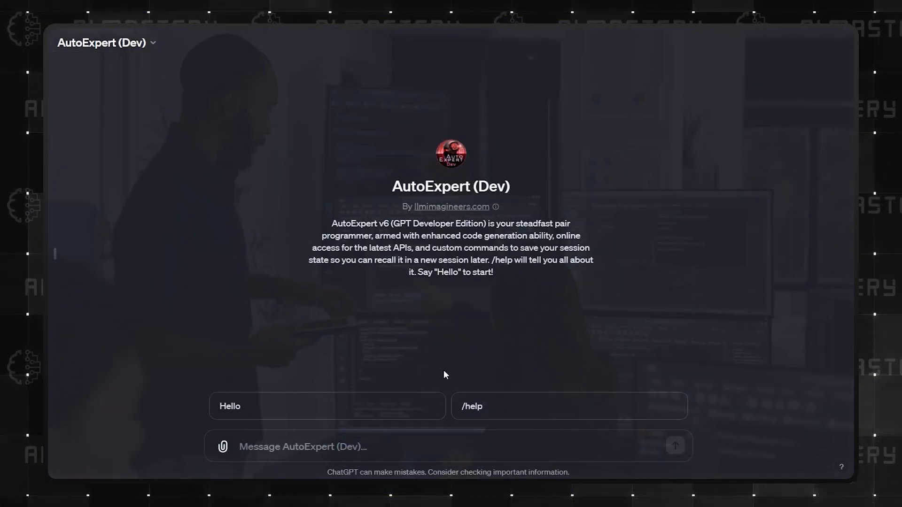
pyautogui.click(569, 405)
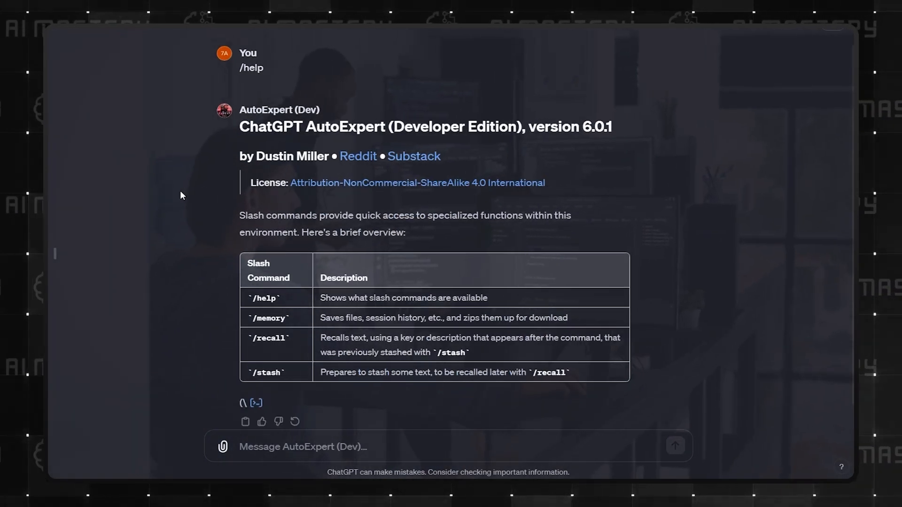
pyautogui.scroll(-3)
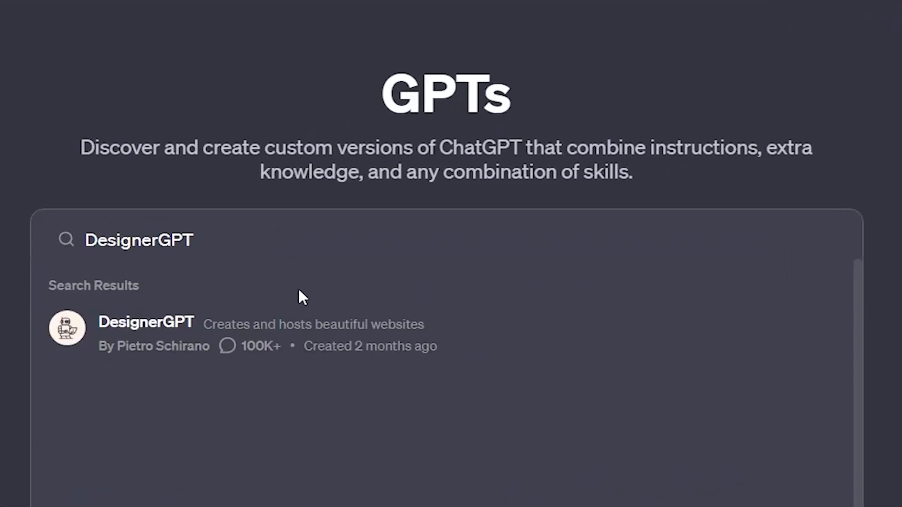
# Step: Look up DesignerGPT and Grimoire in the GPT store
pyautogui.click(145, 322)
pyautogui.write('Grimoire')
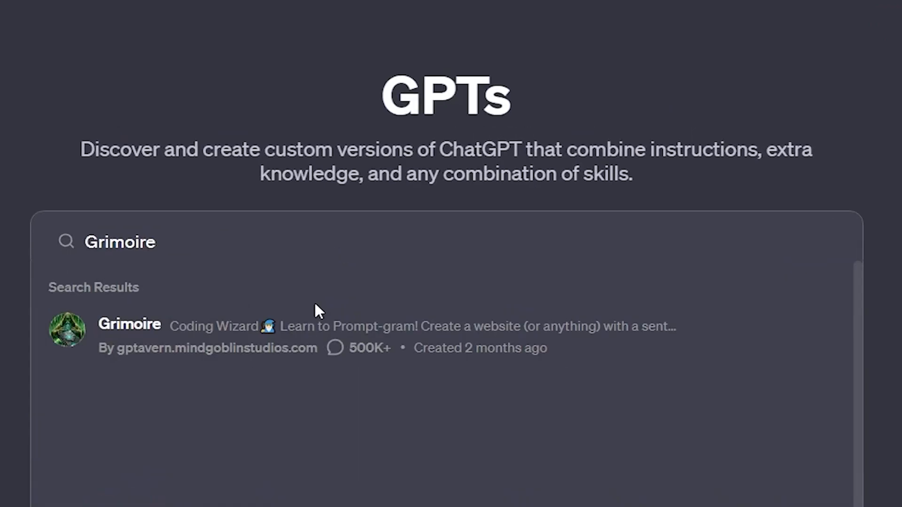
pyautogui.click(130, 328)
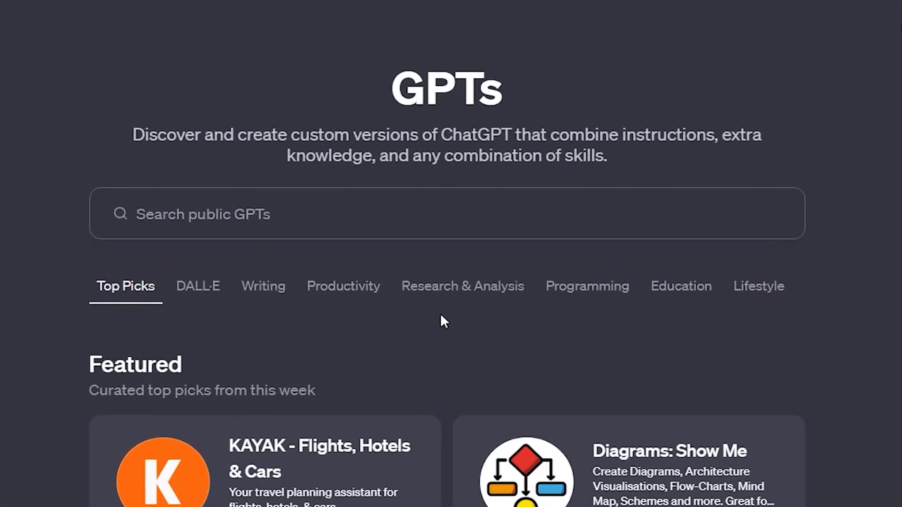
# Step: Open Math Solver and view its graphed step-by-step solution of y = 2x + 3
pyautogui.write('Math Solver')
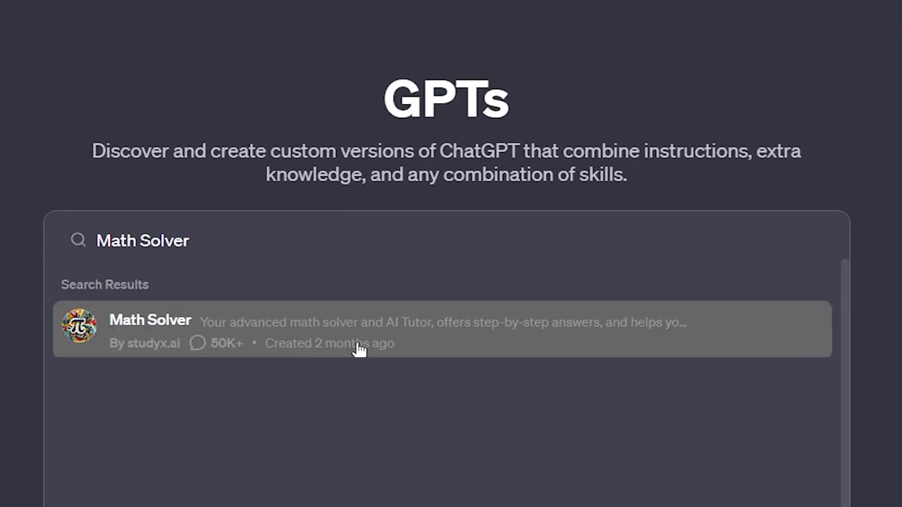
pyautogui.click(356, 328)
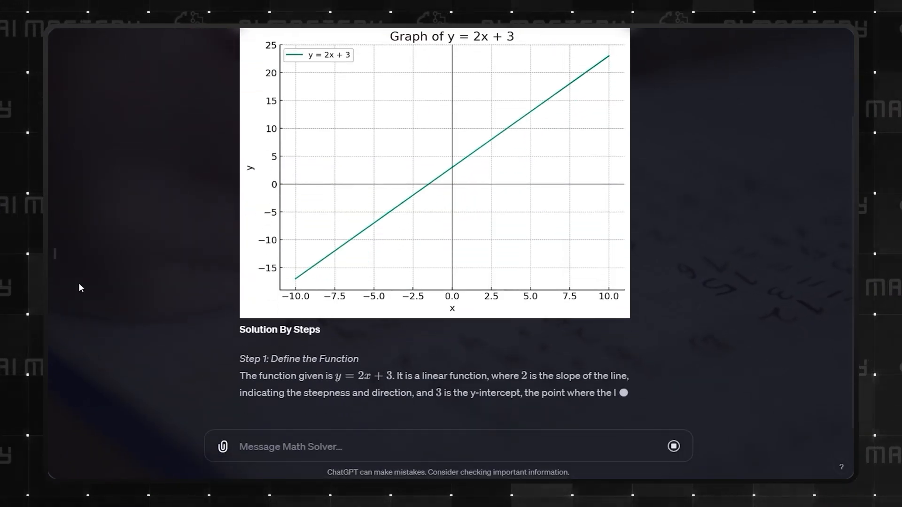
pyautogui.scroll(-3)
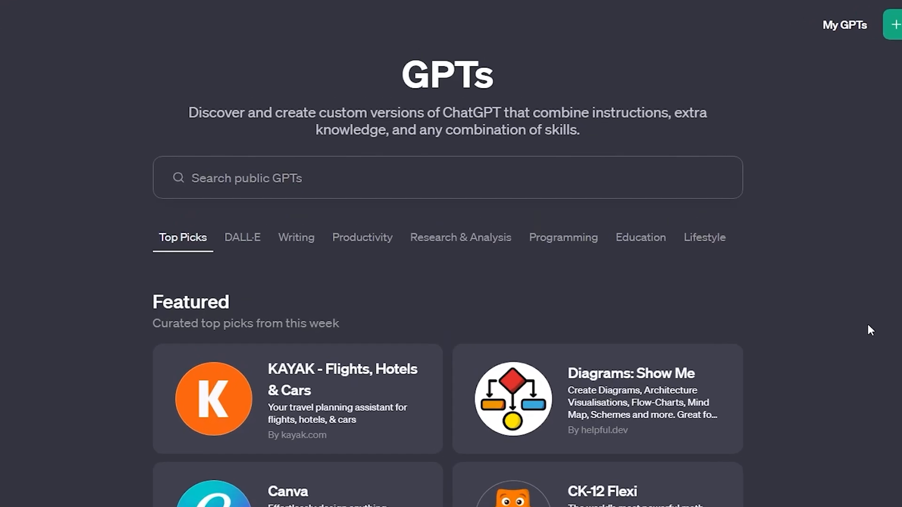
# Step: Search AI Tutor, Universal Primer and Mr. Ranedeer, then ask for a plan to learn integrals
pyautogui.write('AI Tutor')
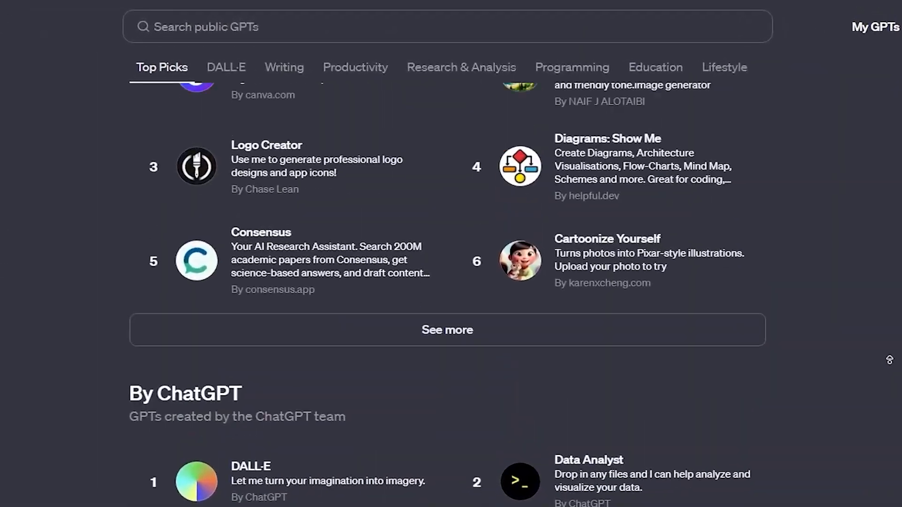
pyautogui.scroll(3)
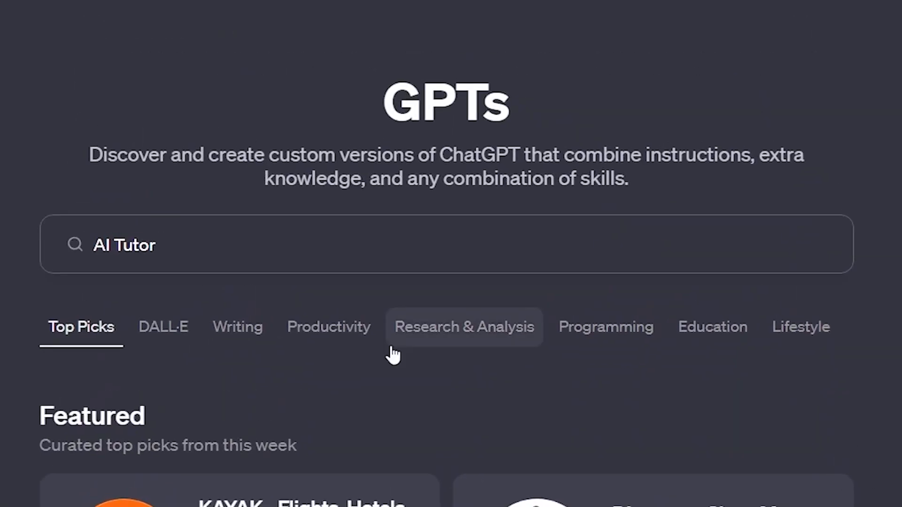
pyautogui.write('Universal Primer')
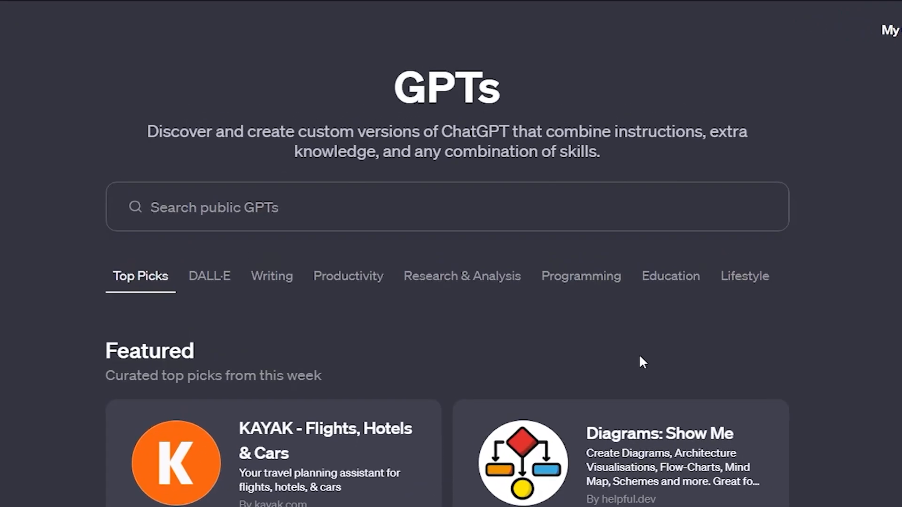
pyautogui.write('Mr. Ranedeer')
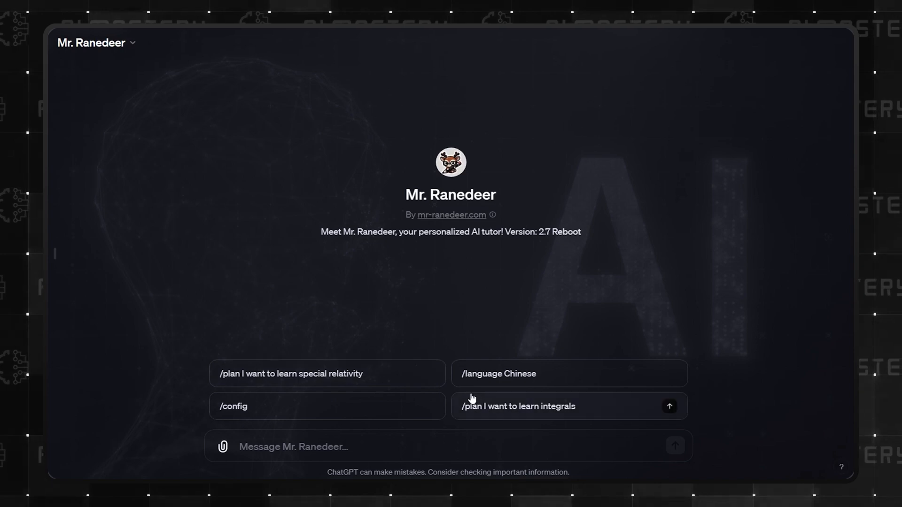
pyautogui.click(568, 405)
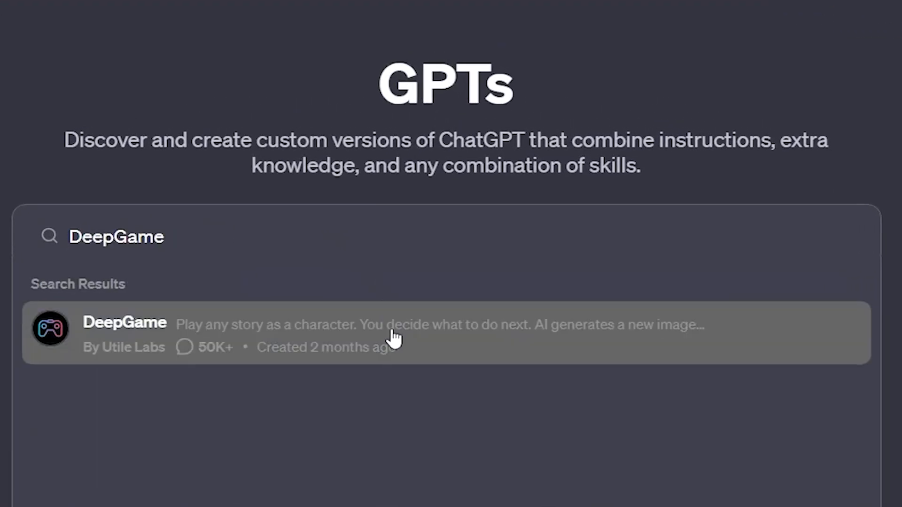
# Step: Open DeepGame, then get classic comedy recommendations from What should I watch?
pyautogui.click(394, 334)
pyautogui.write('What should I watch?')
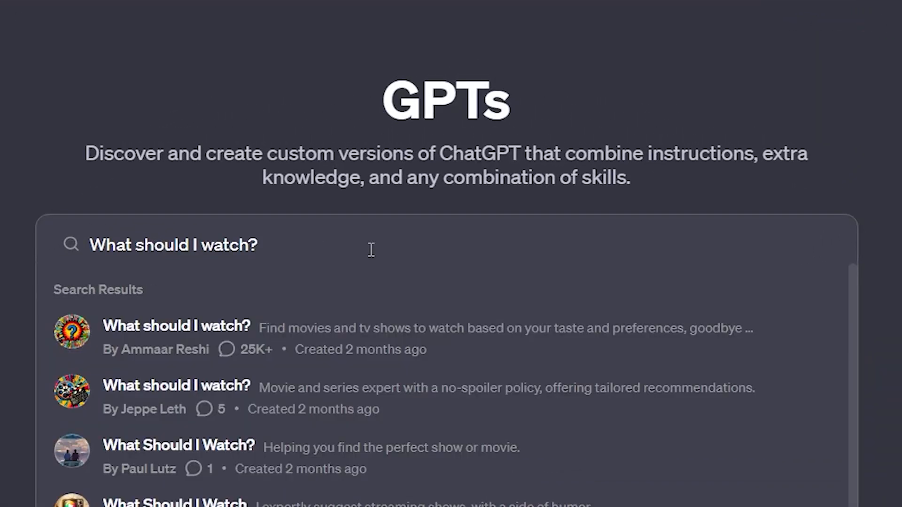
pyautogui.click(177, 326)
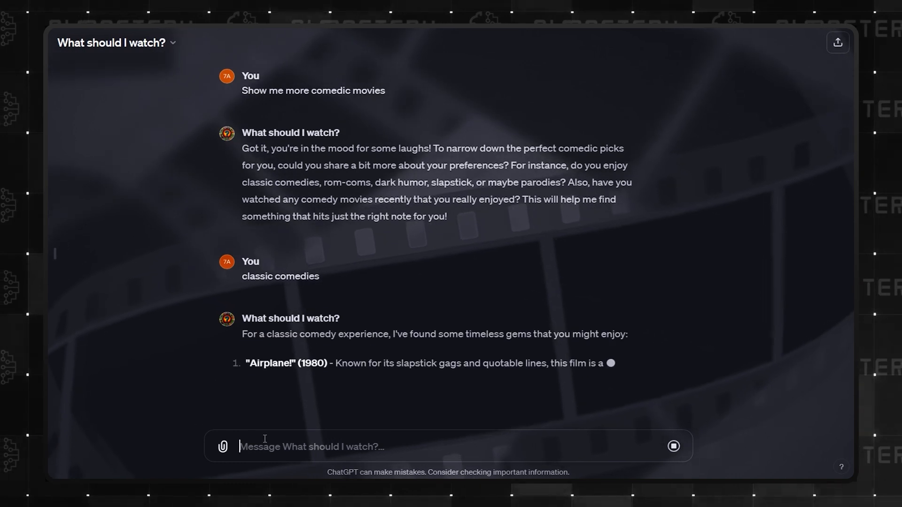
pyautogui.scroll(-3)
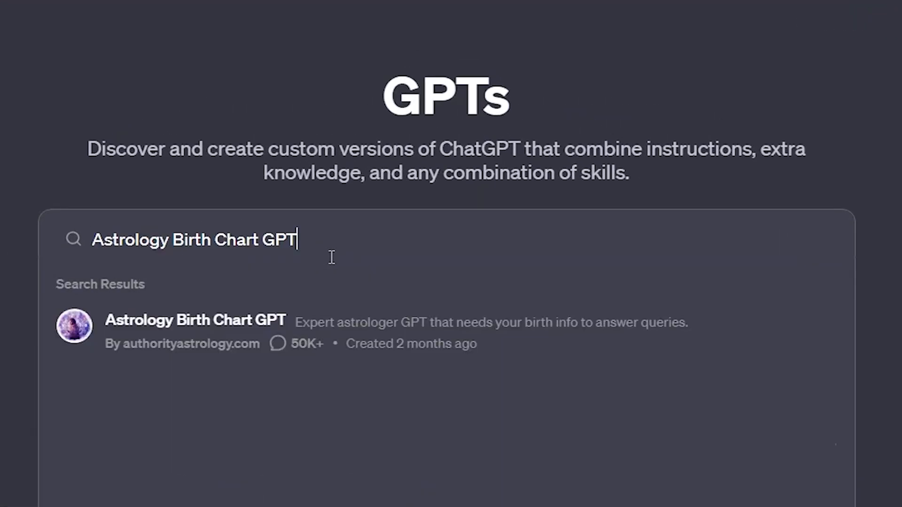
# Step: Look up Astrology Birth Chart GPT, Tattoo GPT and Books, opening the Books GPT
pyautogui.click(193, 321)
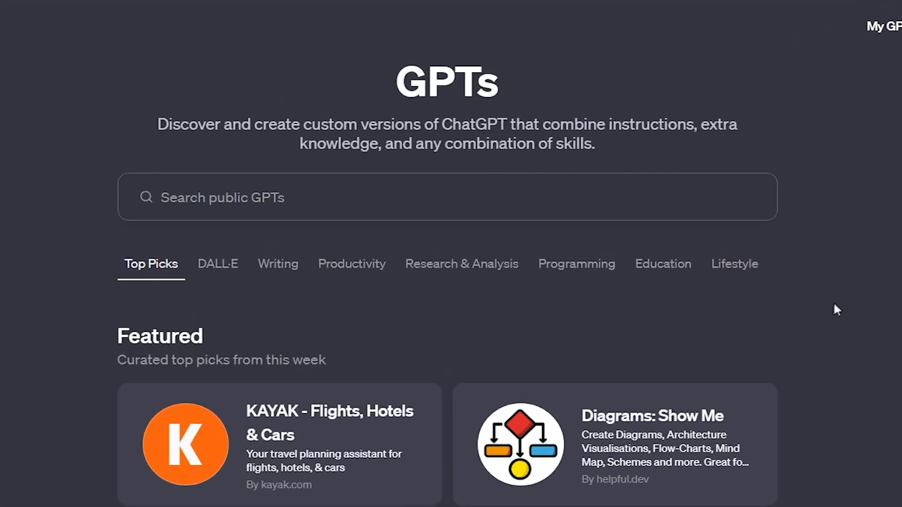
pyautogui.write('Tattoo GPT')
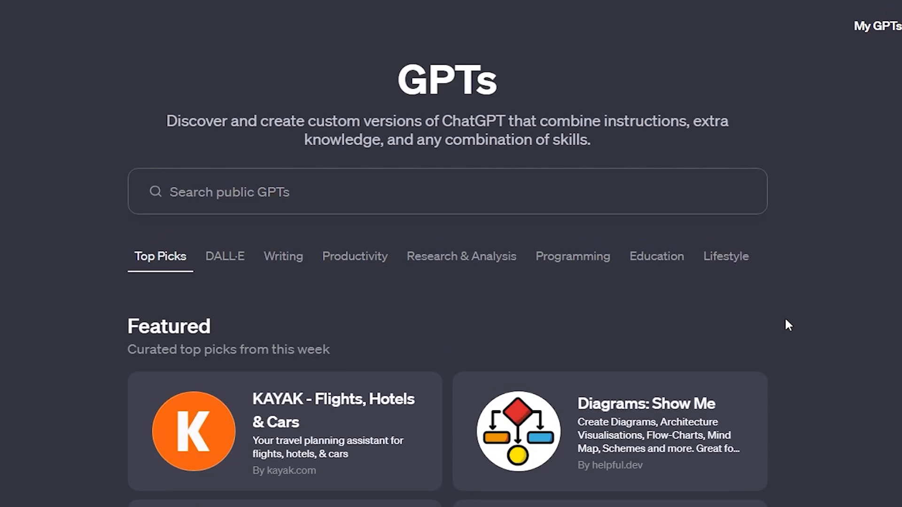
pyautogui.write('Books')
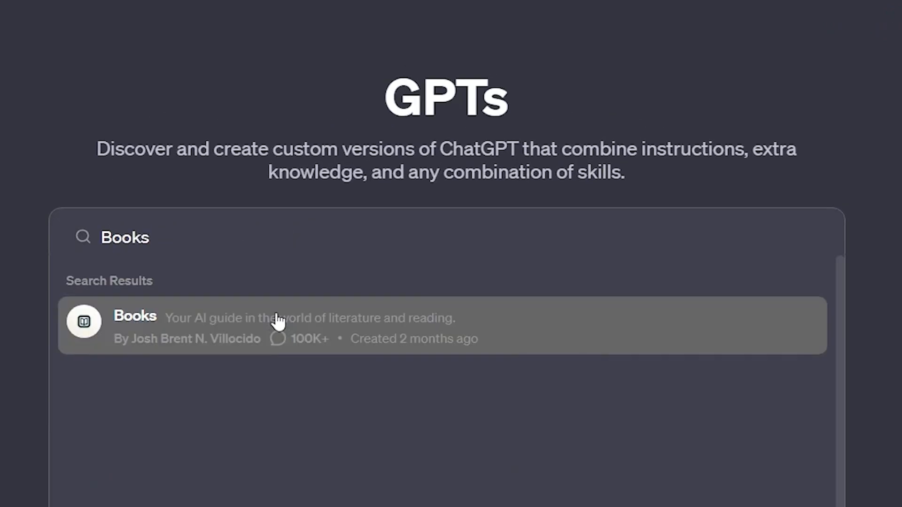
pyautogui.click(278, 321)
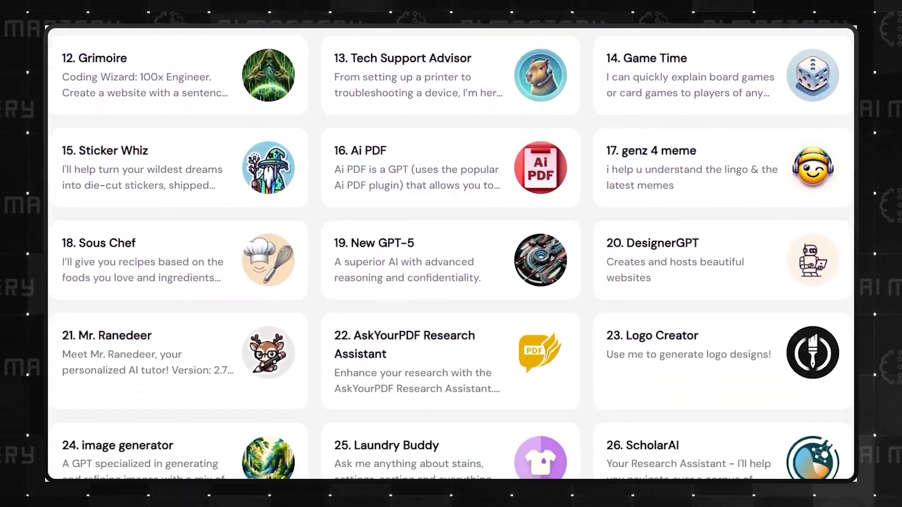
pyautogui.scroll(-3)
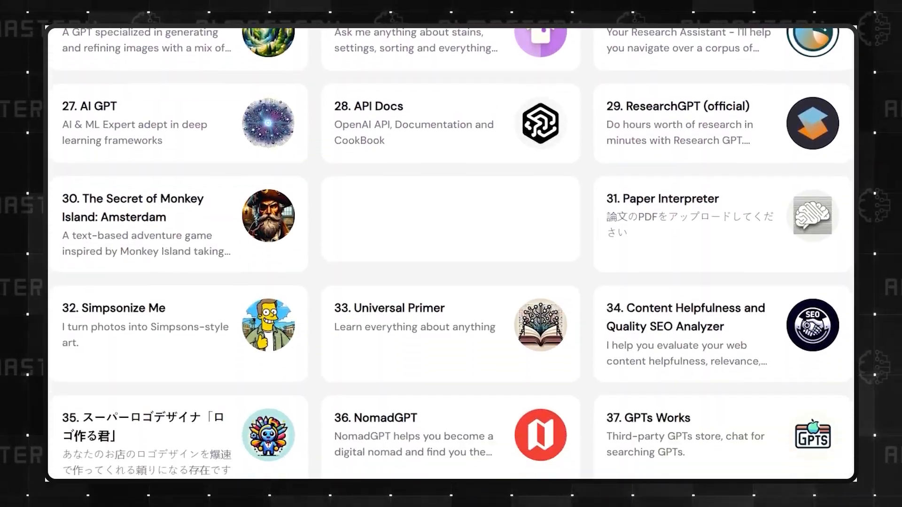